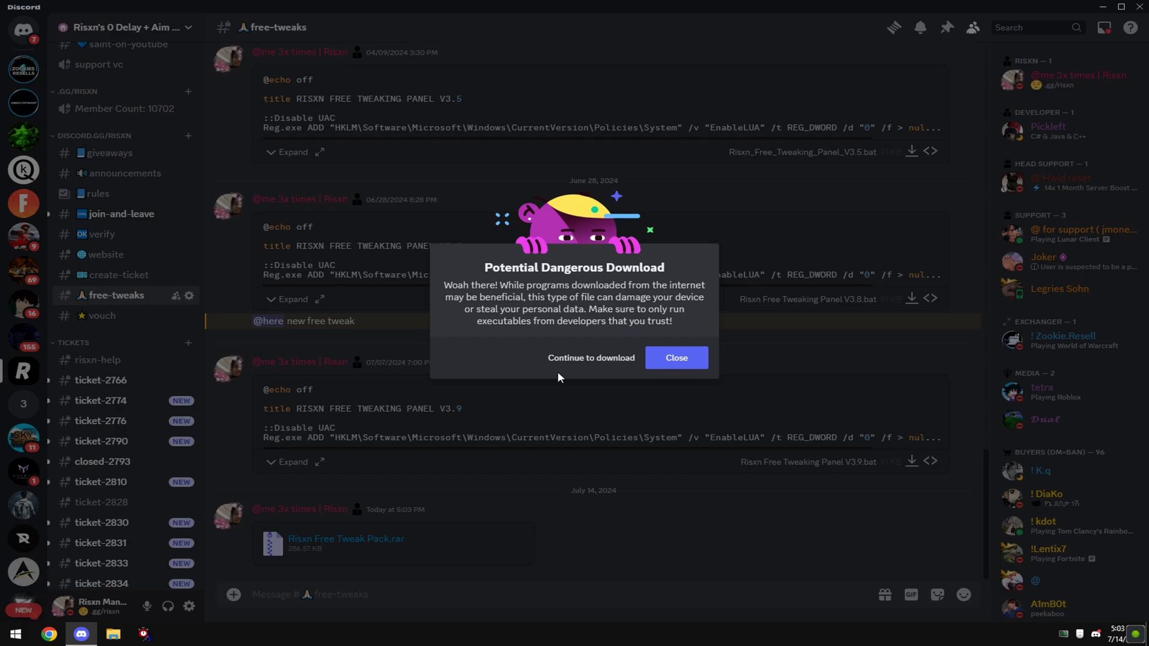
Step: Download the Risxn Free Tweak Pack .rar, extract it to its own desktop folder, and enter it
{"action": "left_click", "coordinate": [675, 358]}
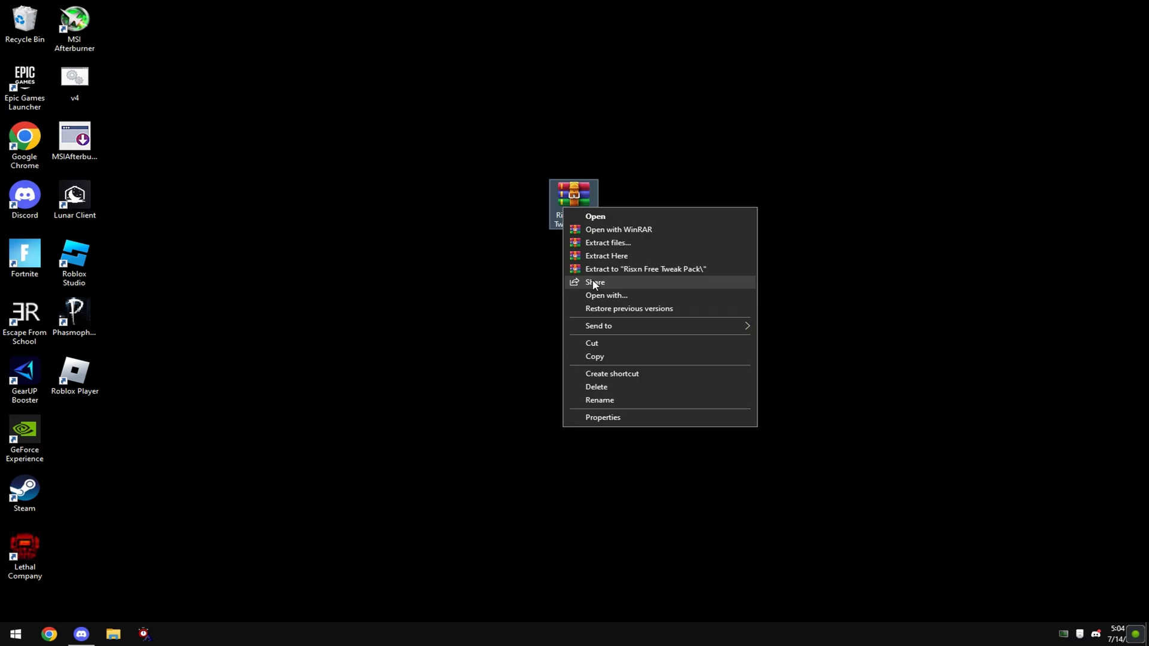
{"action": "left_click", "coordinate": [79, 433]}
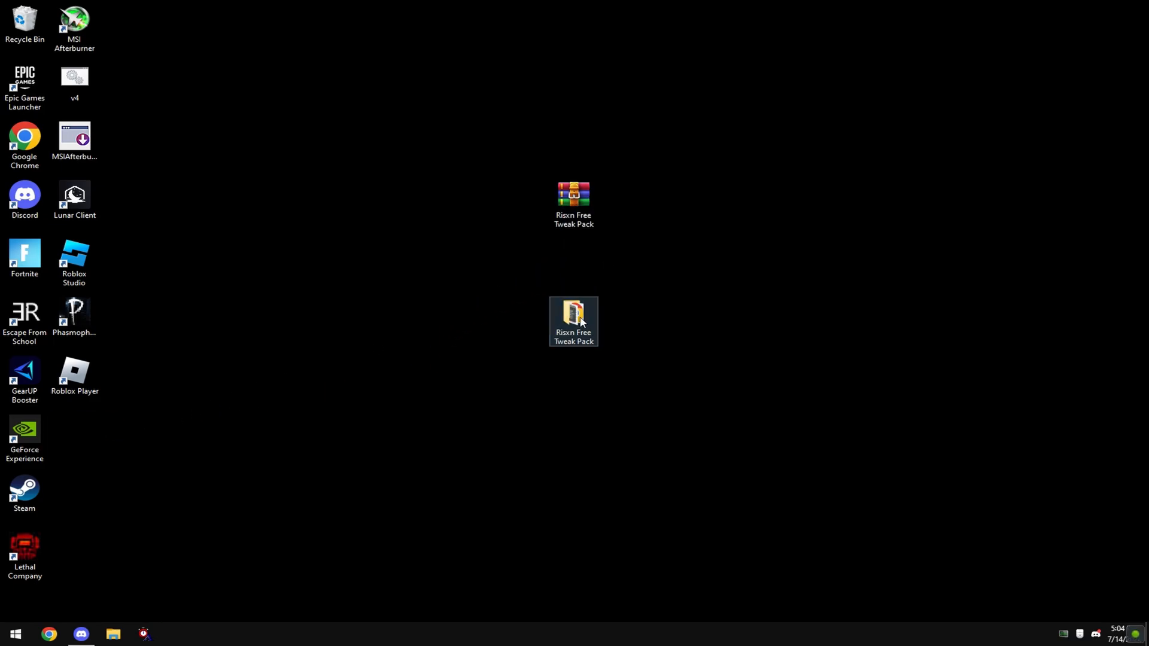
{"action": "double_click", "coordinate": [574, 321]}
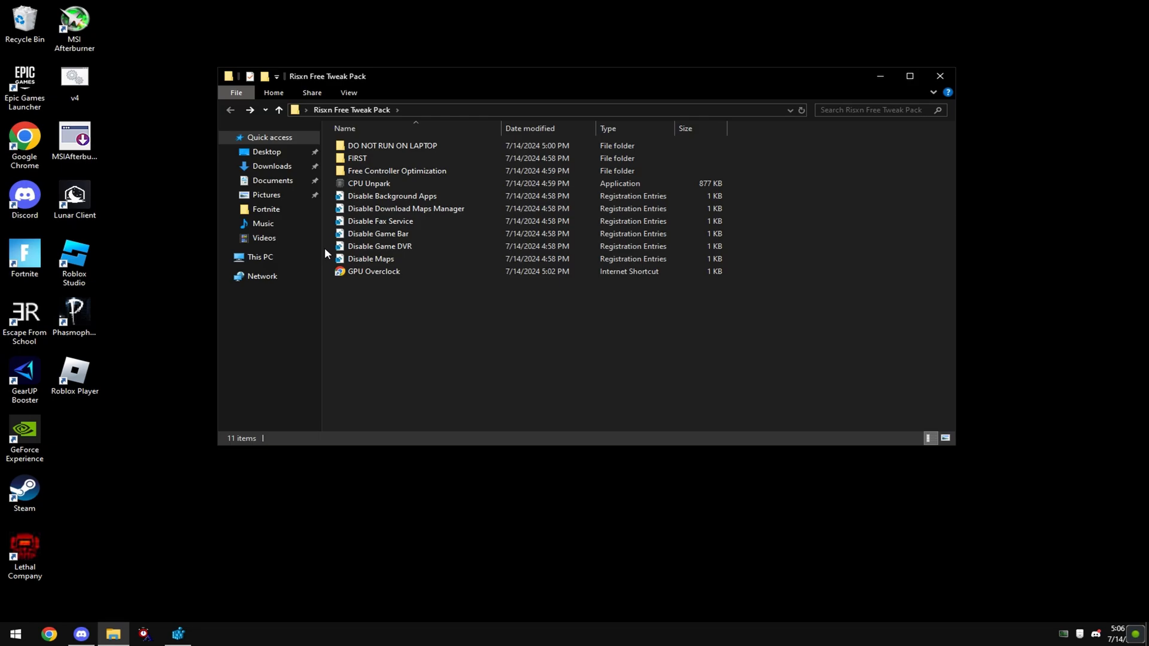
Step: In the FIRST folder, merge the 5 Disable UAC registry tweak and run restore point.bat
{"action": "double_click", "coordinate": [356, 158]}
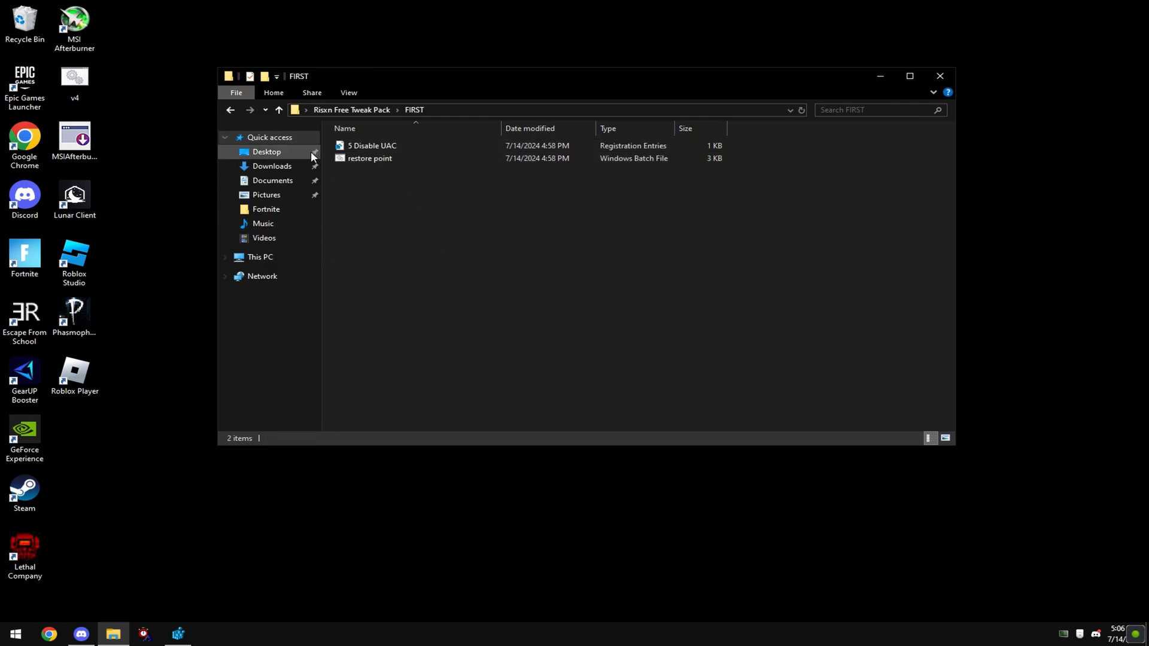
{"action": "double_click", "coordinate": [371, 144]}
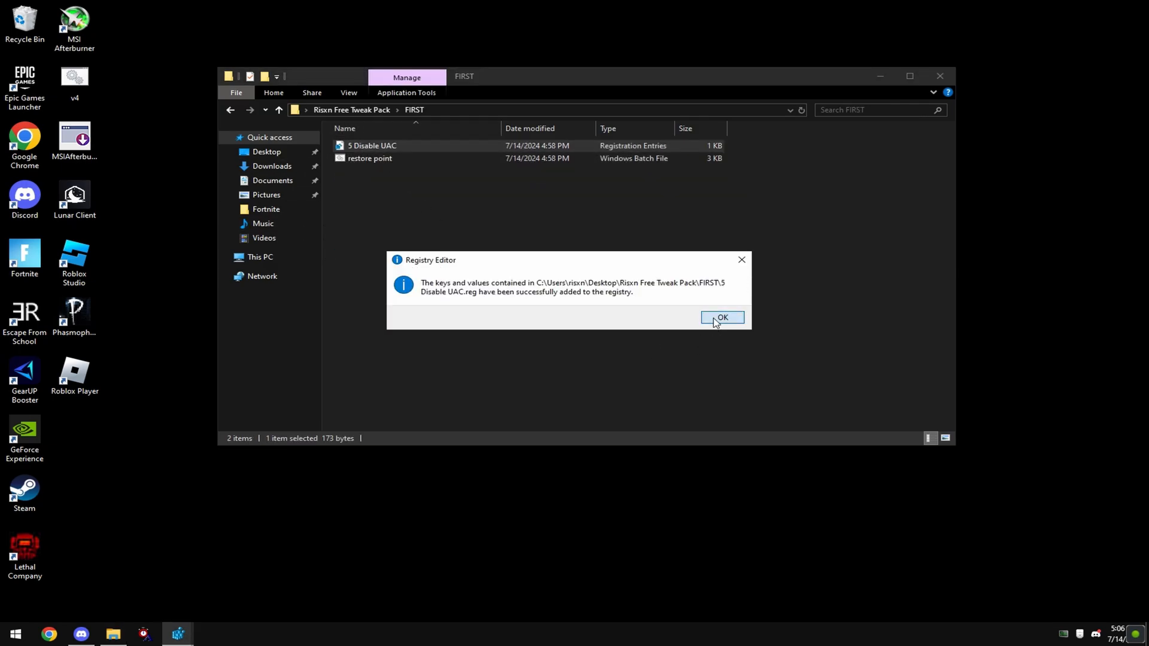
{"action": "left_click", "coordinate": [722, 317]}
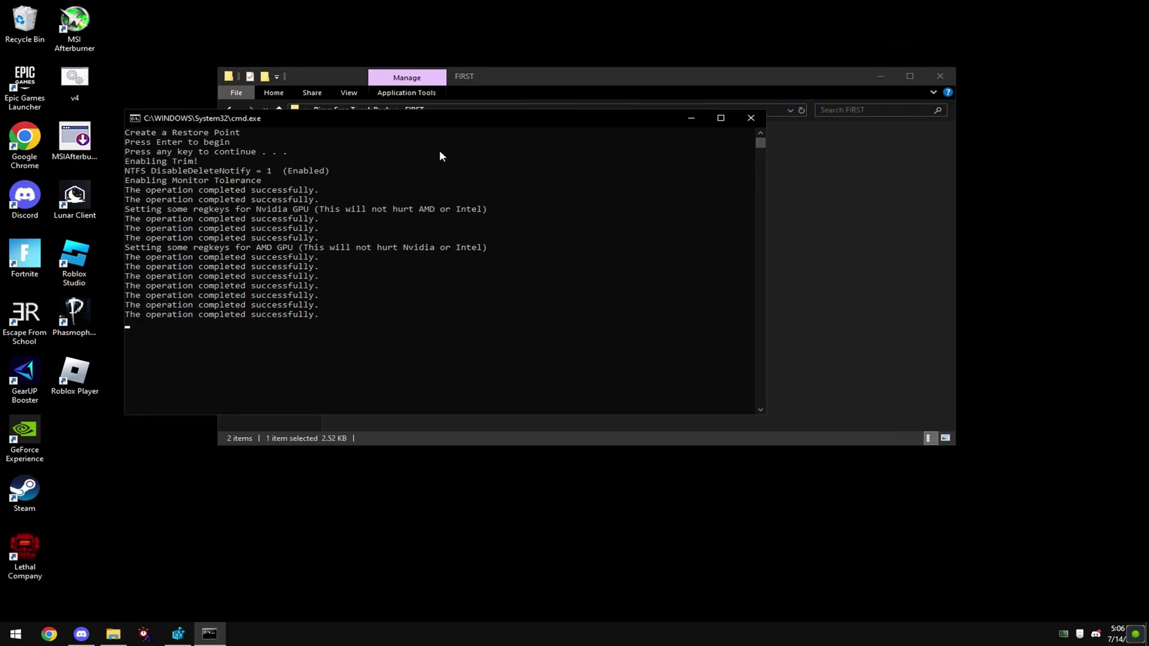
{"action": "left_click", "coordinate": [751, 118]}
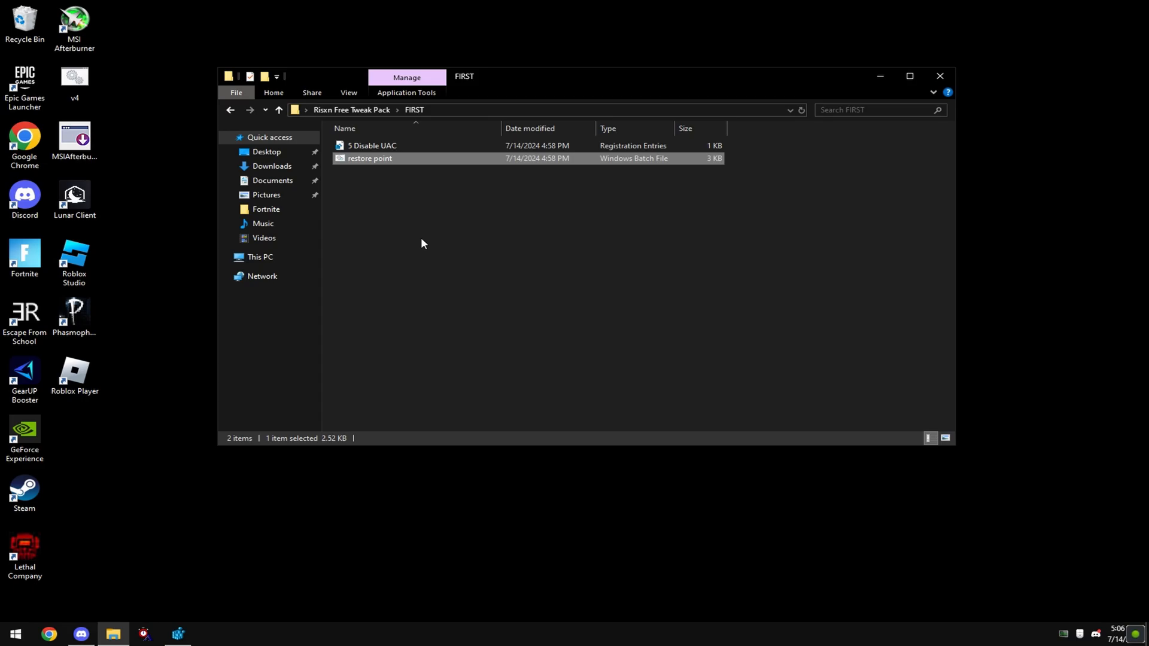
Step: Create a system restore point described 'risxn free' via the Create a restore point tool
{"action": "type", "text": "restore"}
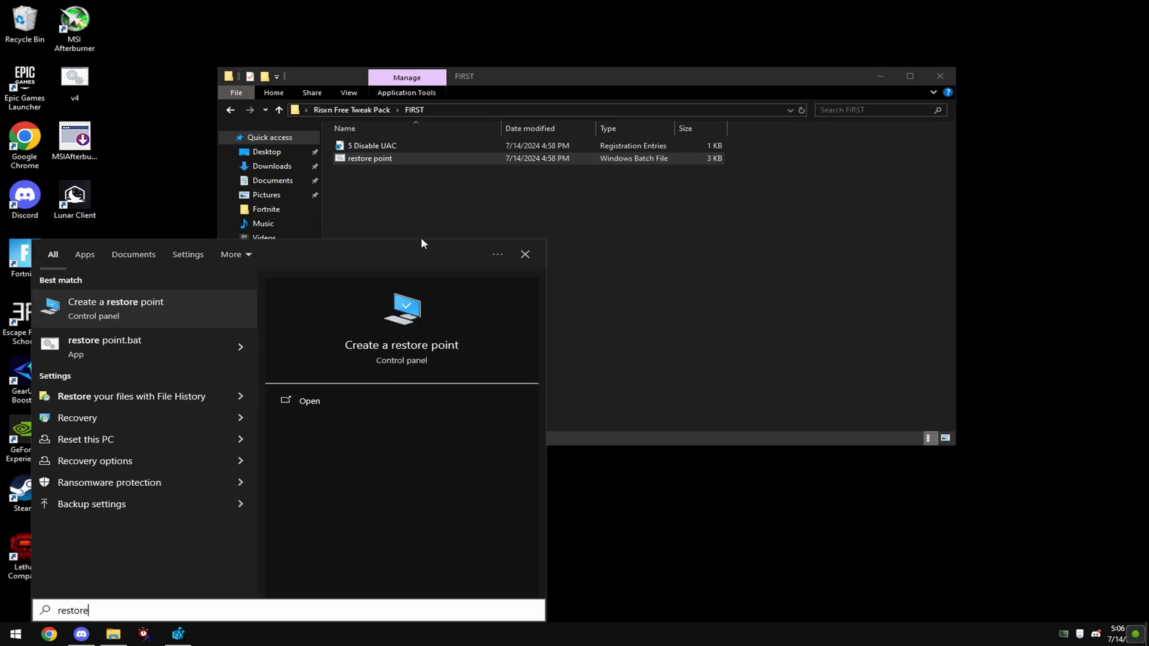
{"action": "mouse_move", "coordinate": [115, 309]}
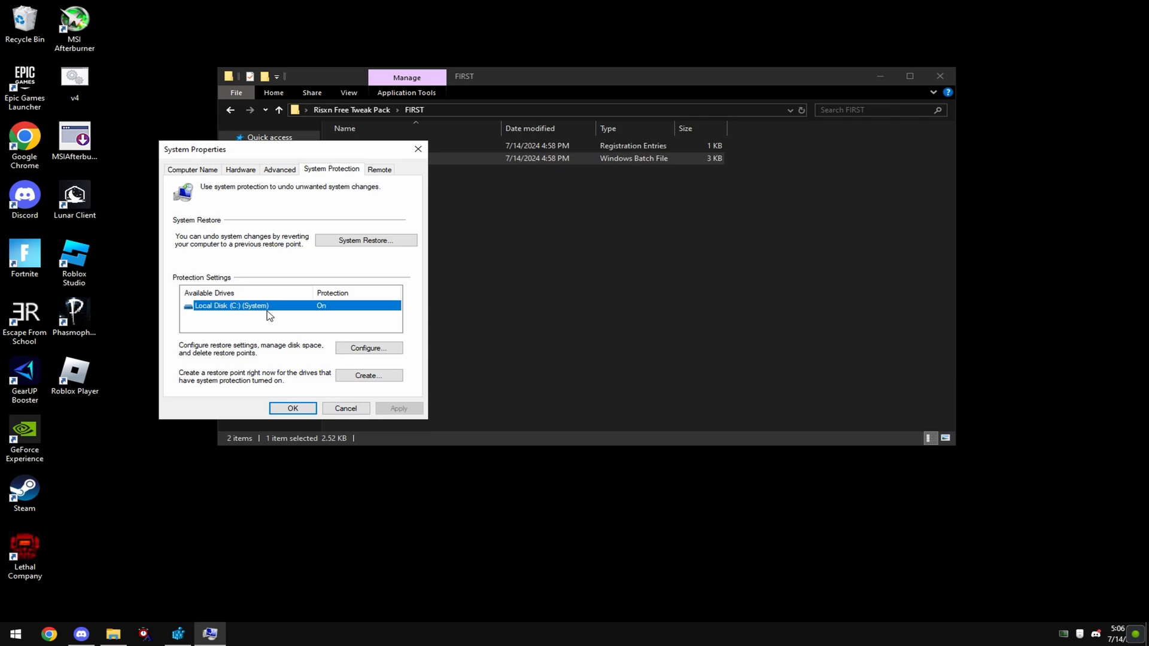
{"action": "left_click", "coordinate": [367, 375]}
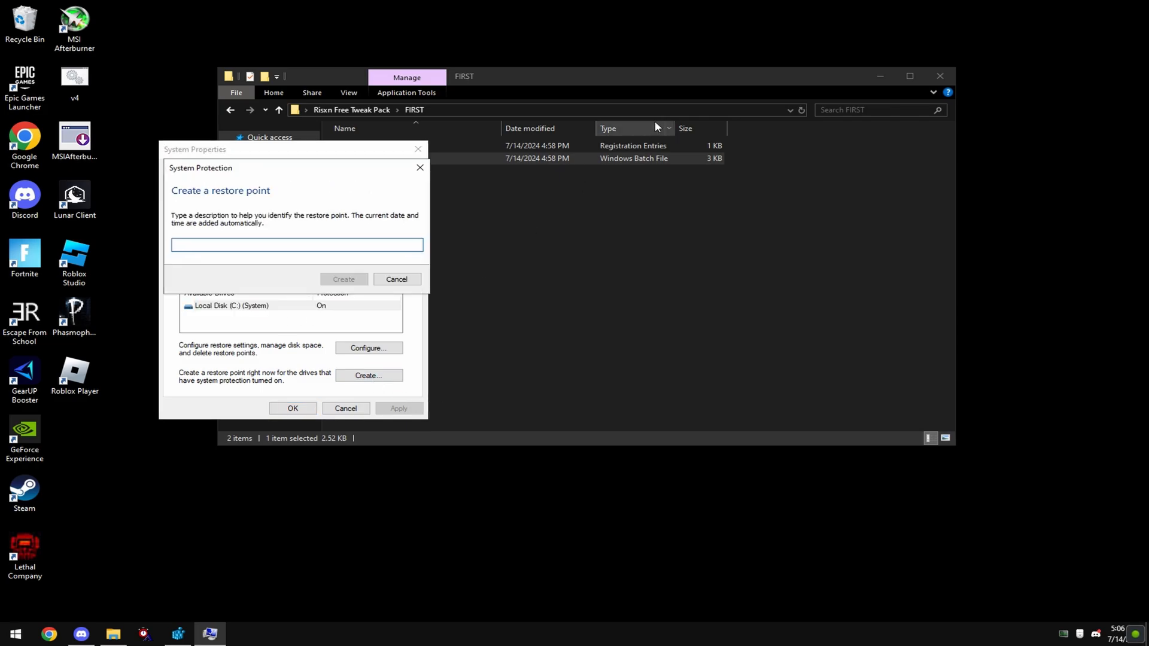
{"action": "type", "text": "risxn free"}
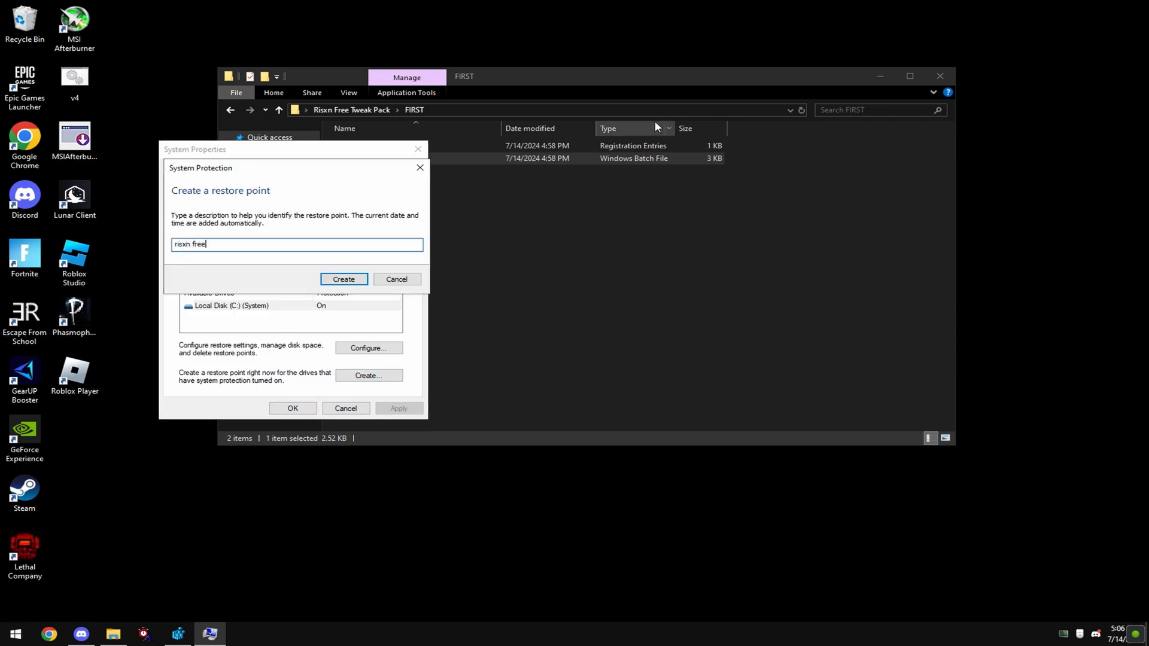
{"action": "left_click", "coordinate": [343, 279]}
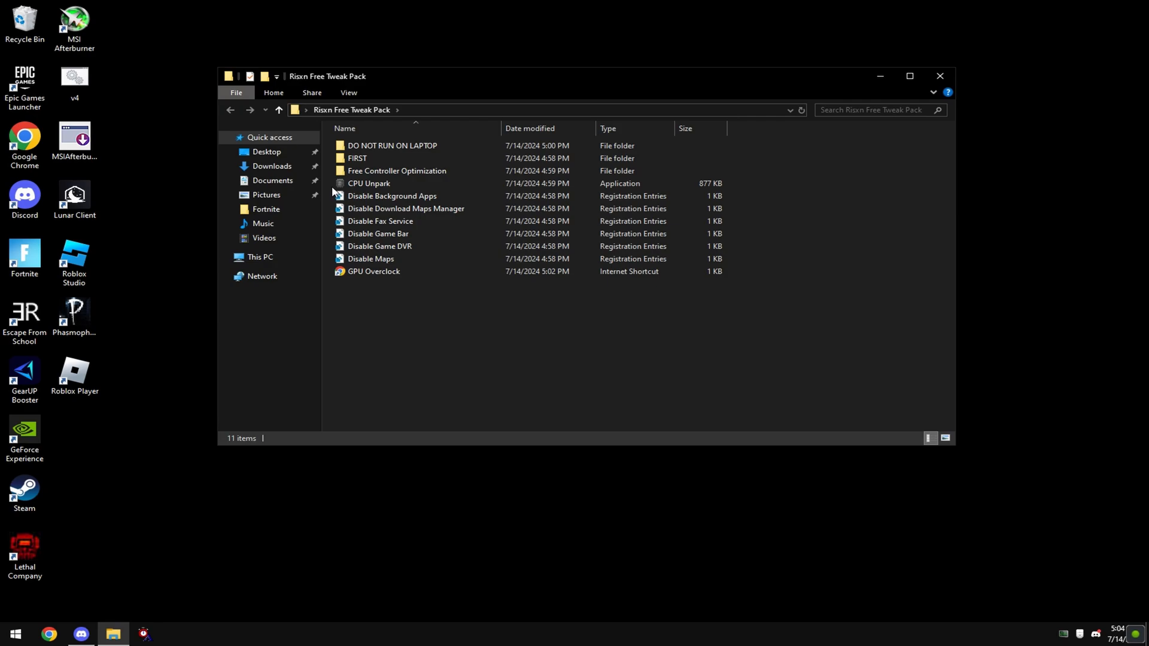
{"action": "left_click", "coordinate": [393, 195]}
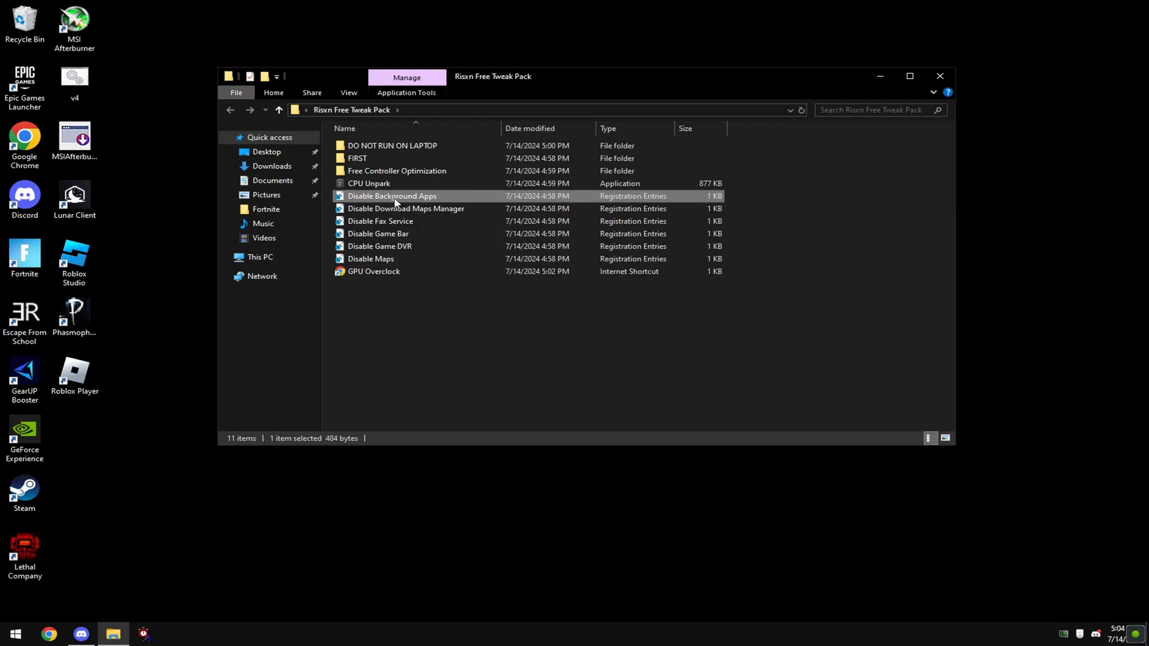
{"action": "mouse_move", "coordinate": [419, 221]}
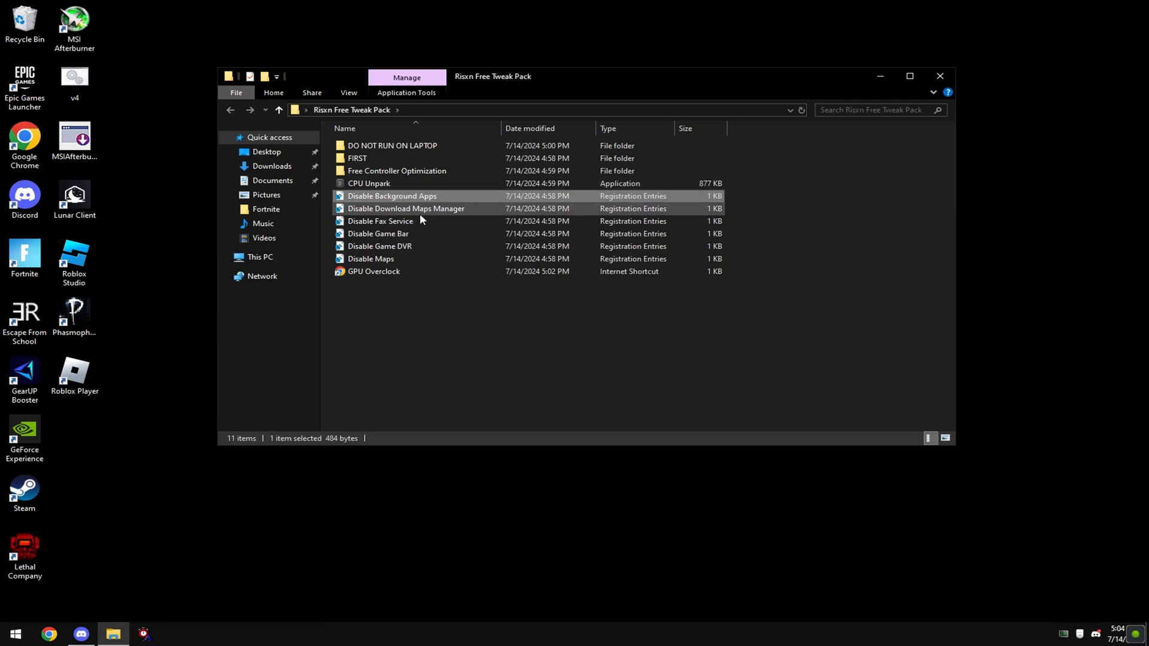
{"action": "left_click", "coordinate": [406, 208]}
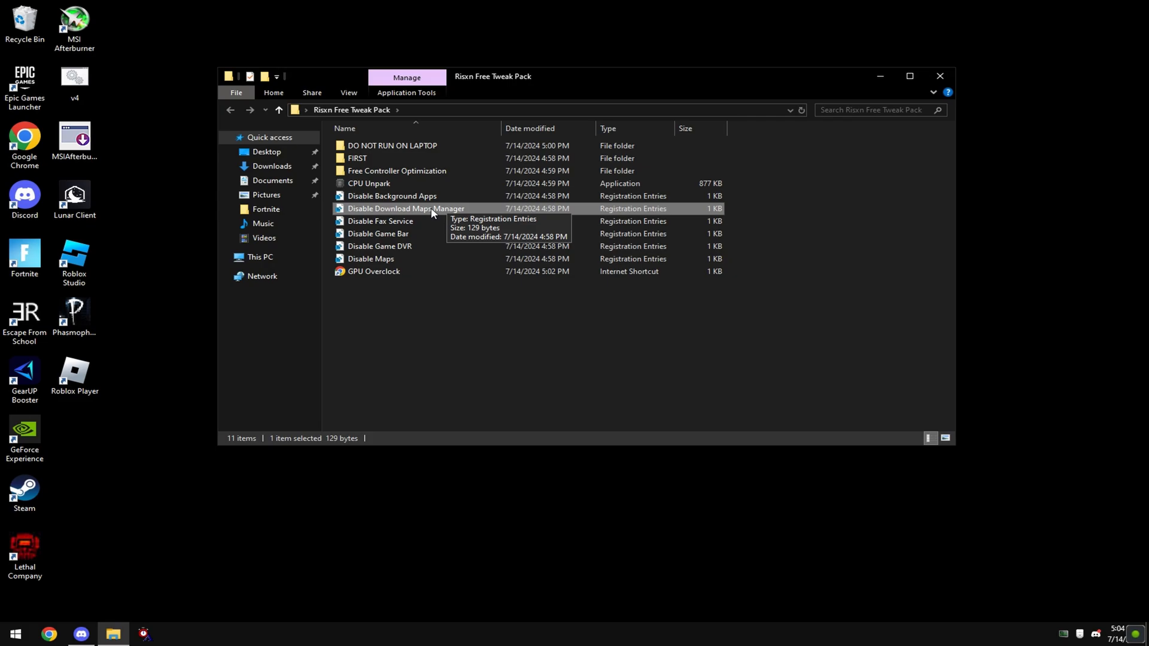
{"action": "left_click", "coordinate": [381, 220]}
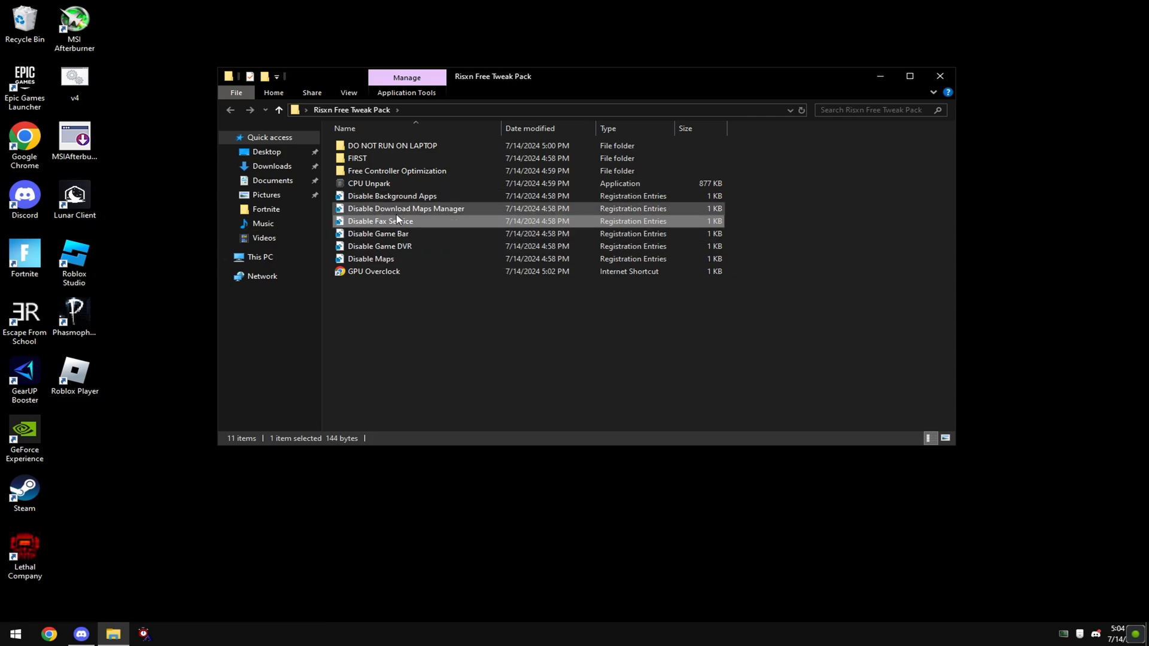
{"action": "mouse_move", "coordinate": [380, 234]}
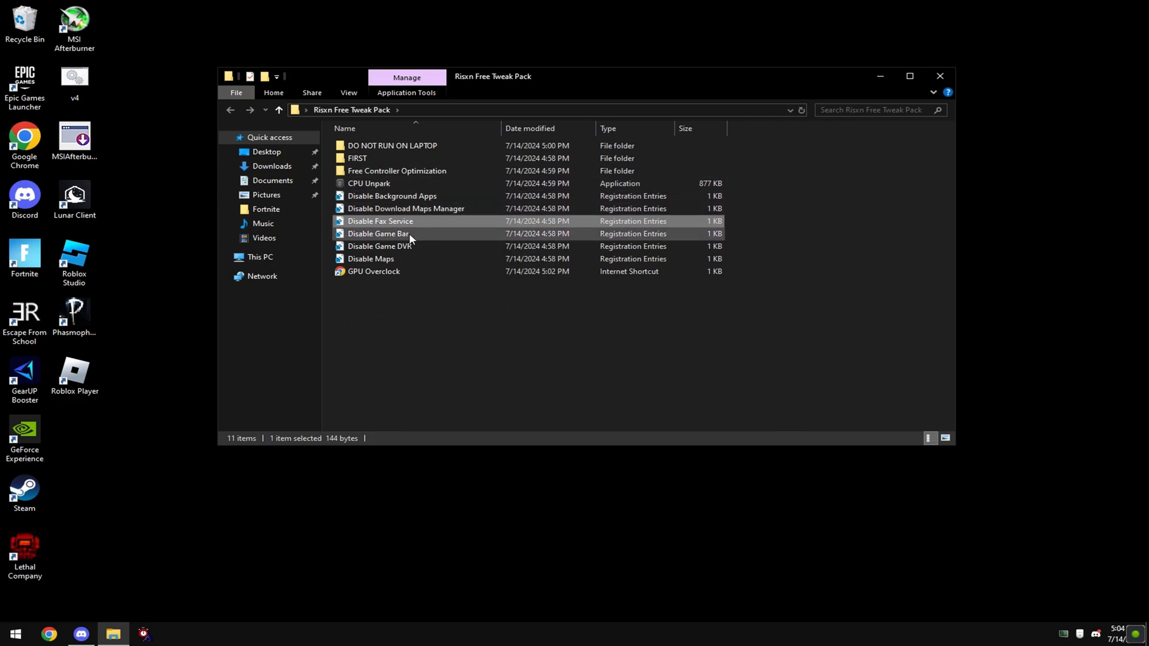
{"action": "left_click", "coordinate": [377, 233]}
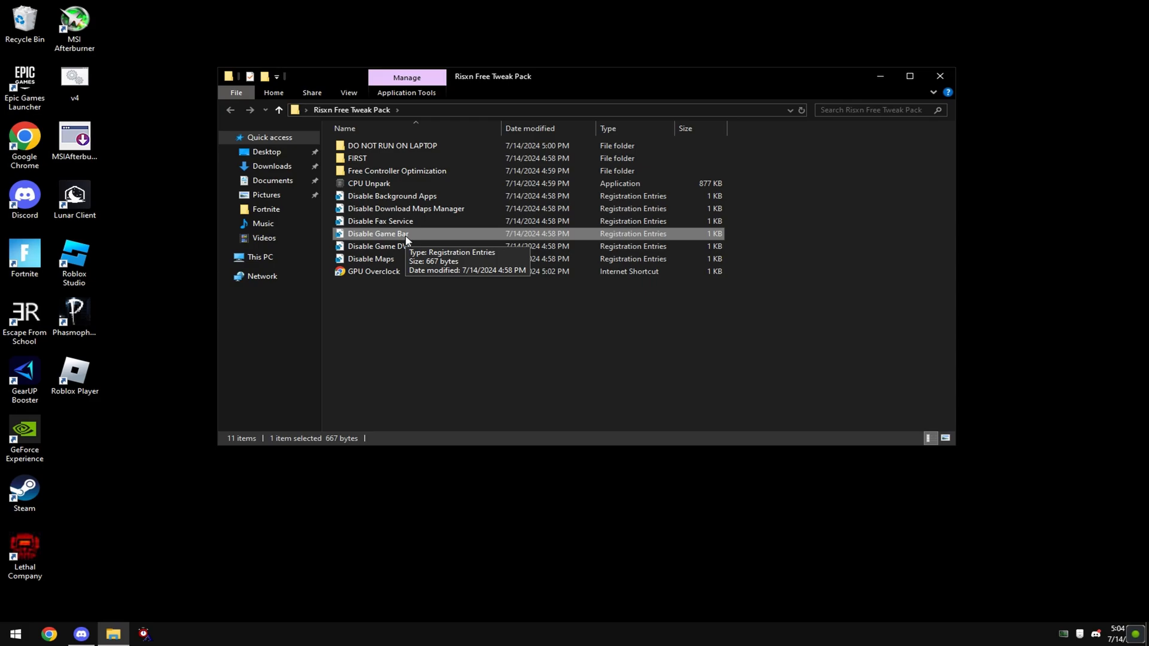
{"action": "mouse_move", "coordinate": [480, 155]}
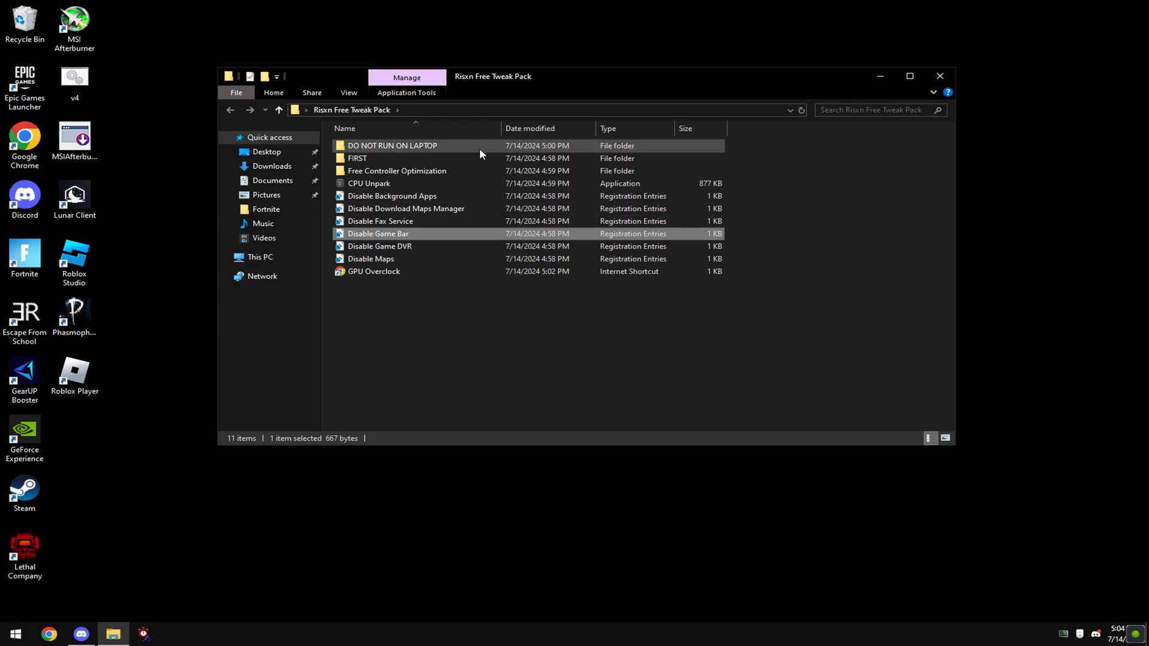
{"action": "mouse_move", "coordinate": [410, 237]}
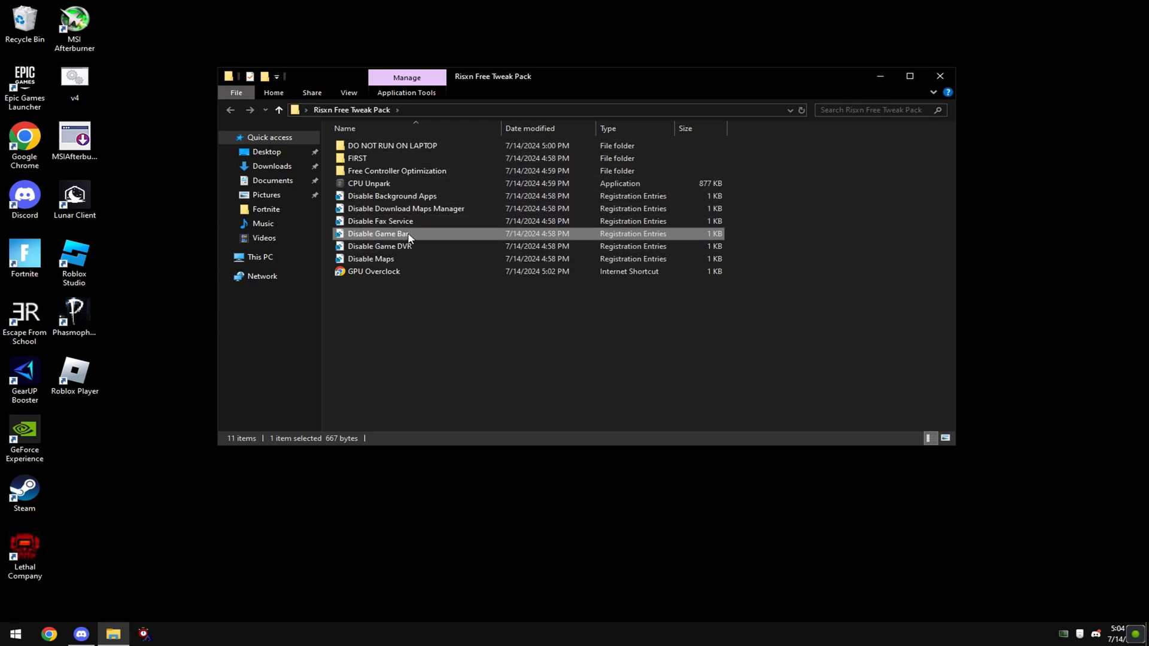
{"action": "left_click", "coordinate": [379, 245]}
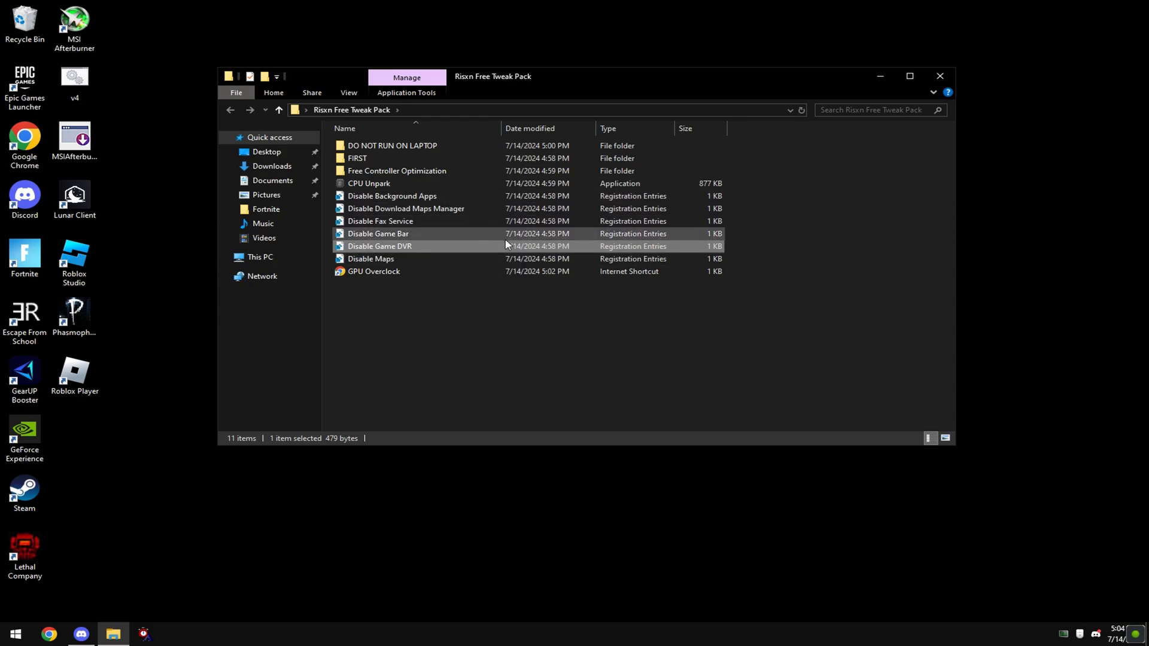
{"action": "mouse_move", "coordinate": [702, 195]}
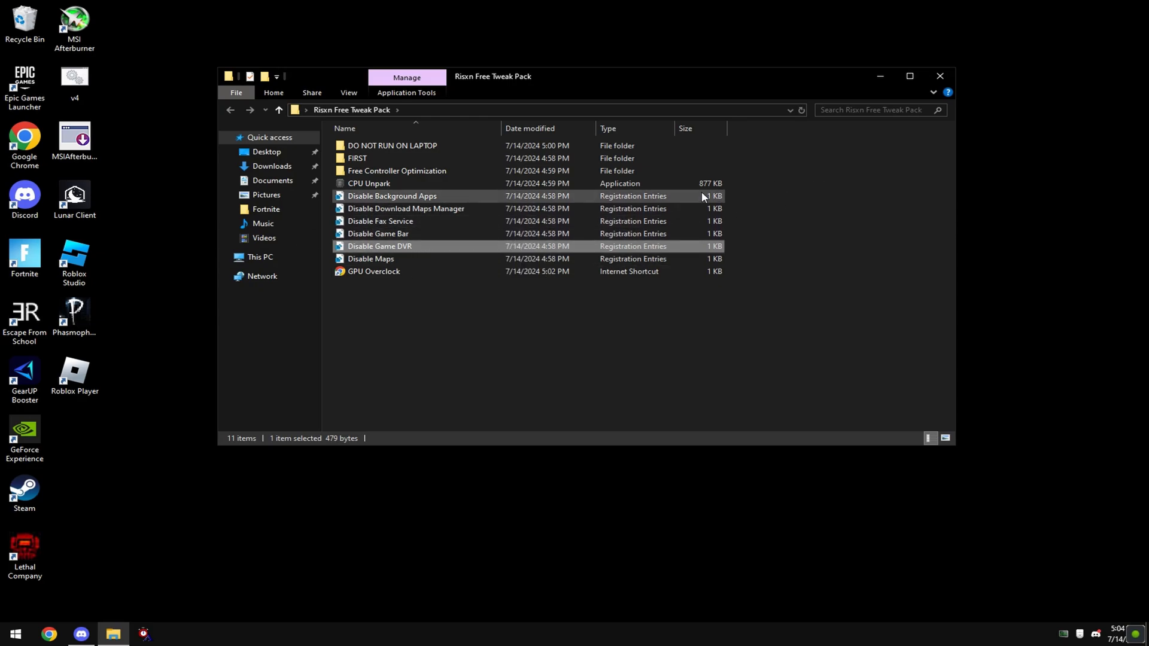
{"action": "left_click", "coordinate": [378, 234]}
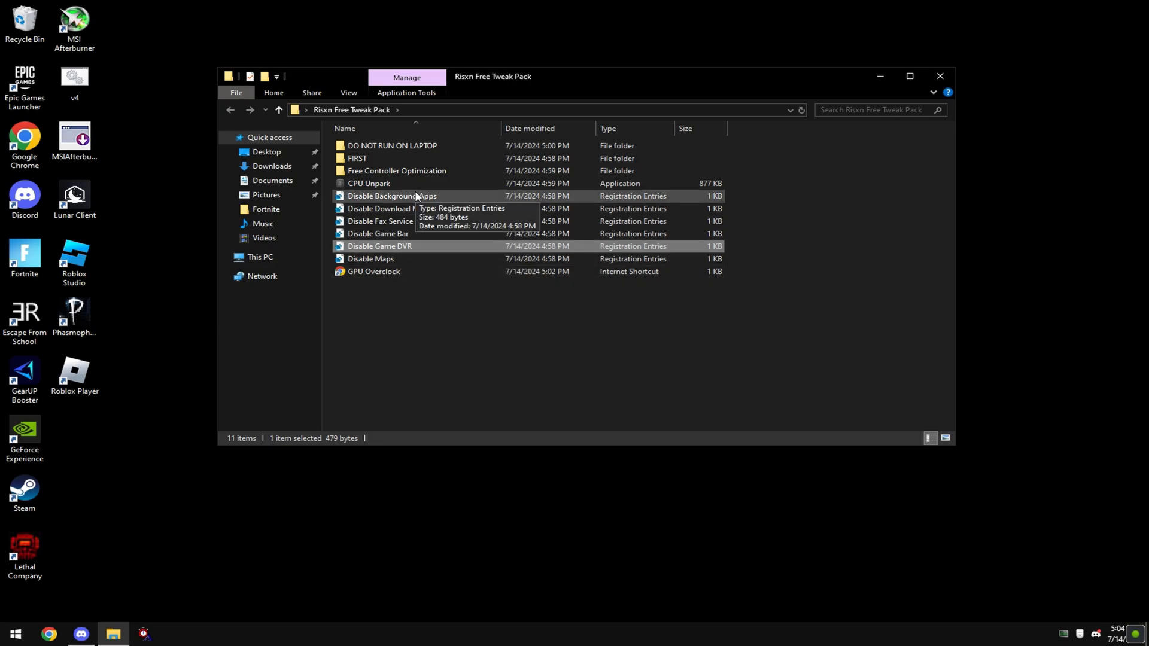
{"action": "mouse_move", "coordinate": [407, 187]}
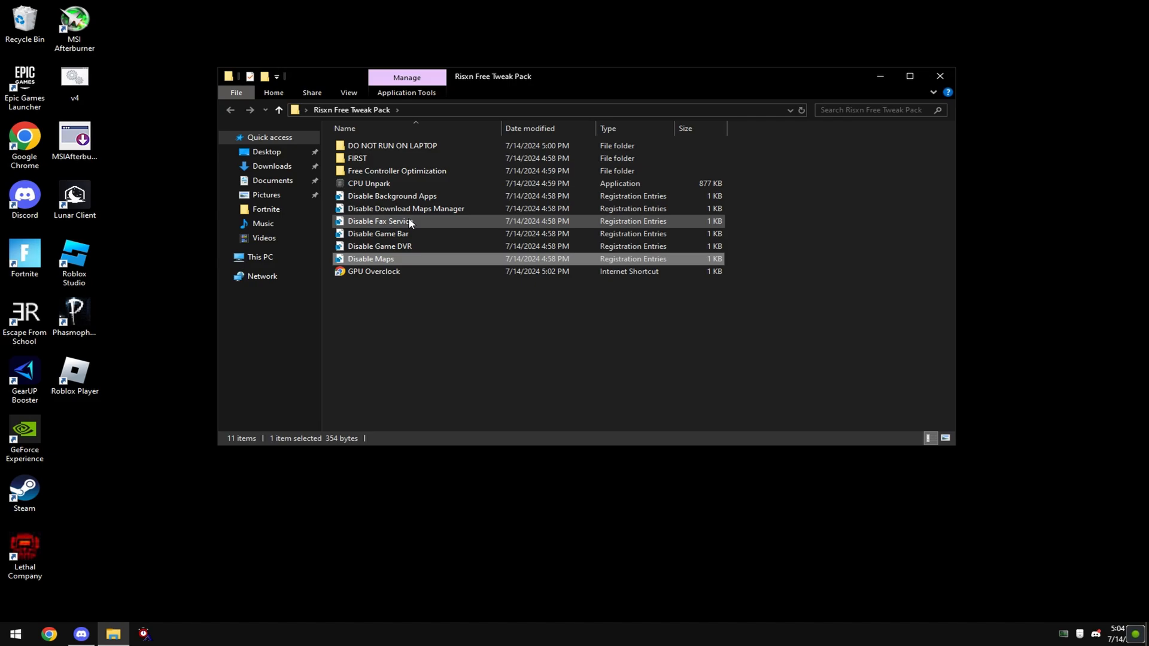
{"action": "left_click", "coordinate": [405, 208]}
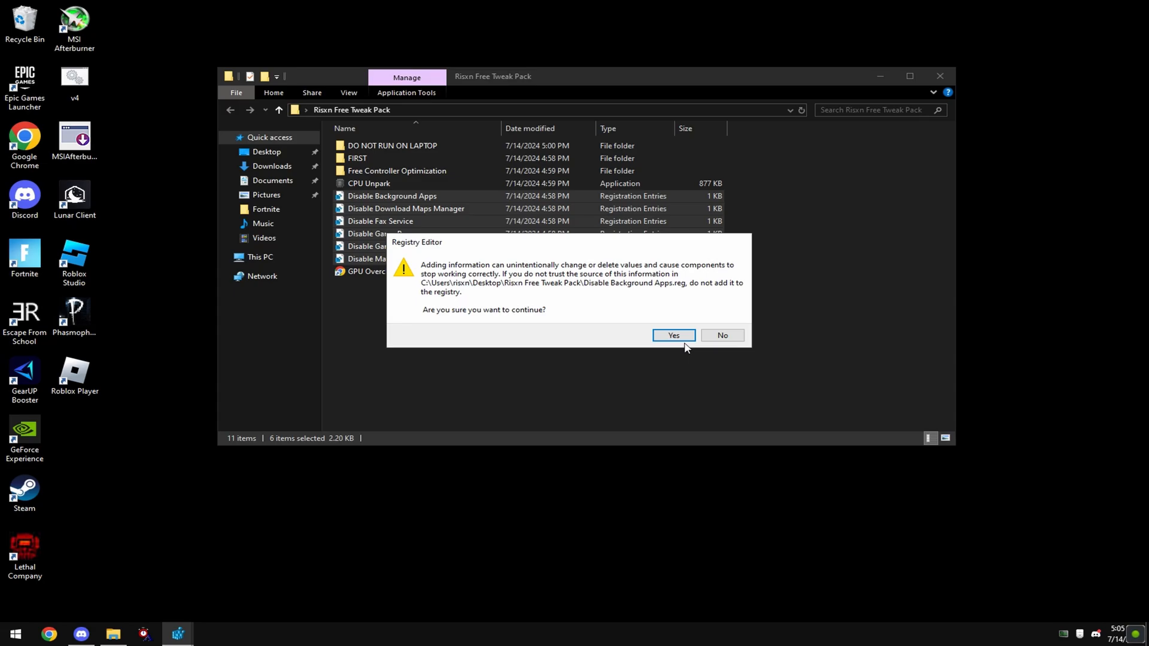
Step: Accept the Registry Editor warnings for the Disable Background Apps and Disable Game Bar tweaks
{"action": "left_click", "coordinate": [672, 335]}
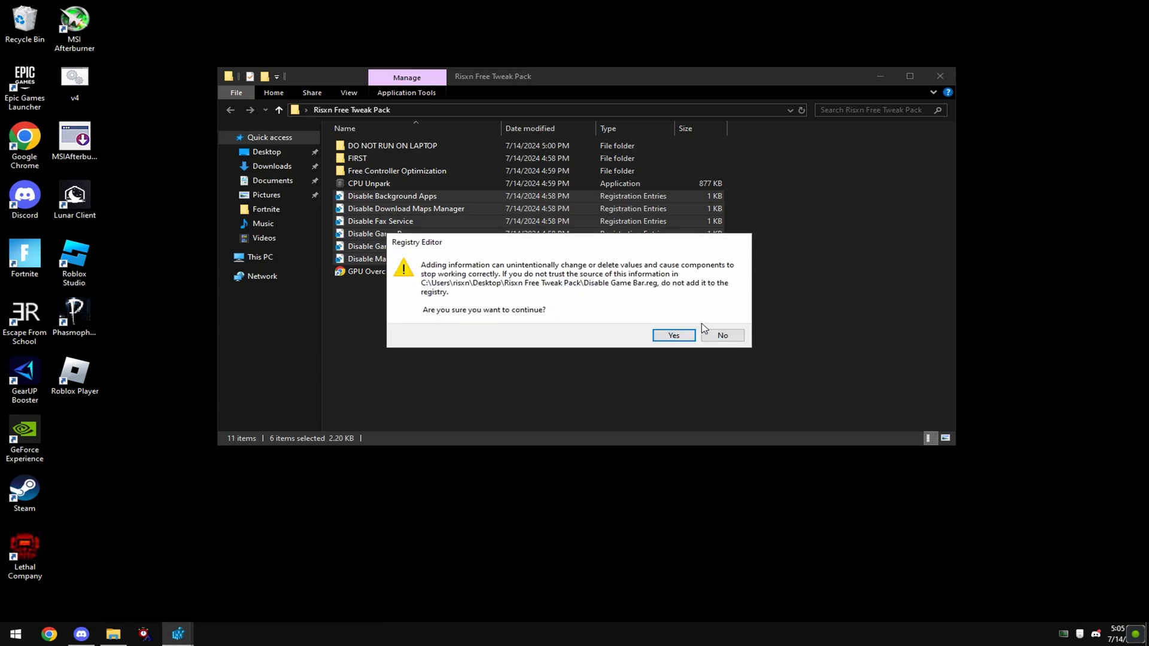
{"action": "left_click", "coordinate": [672, 335]}
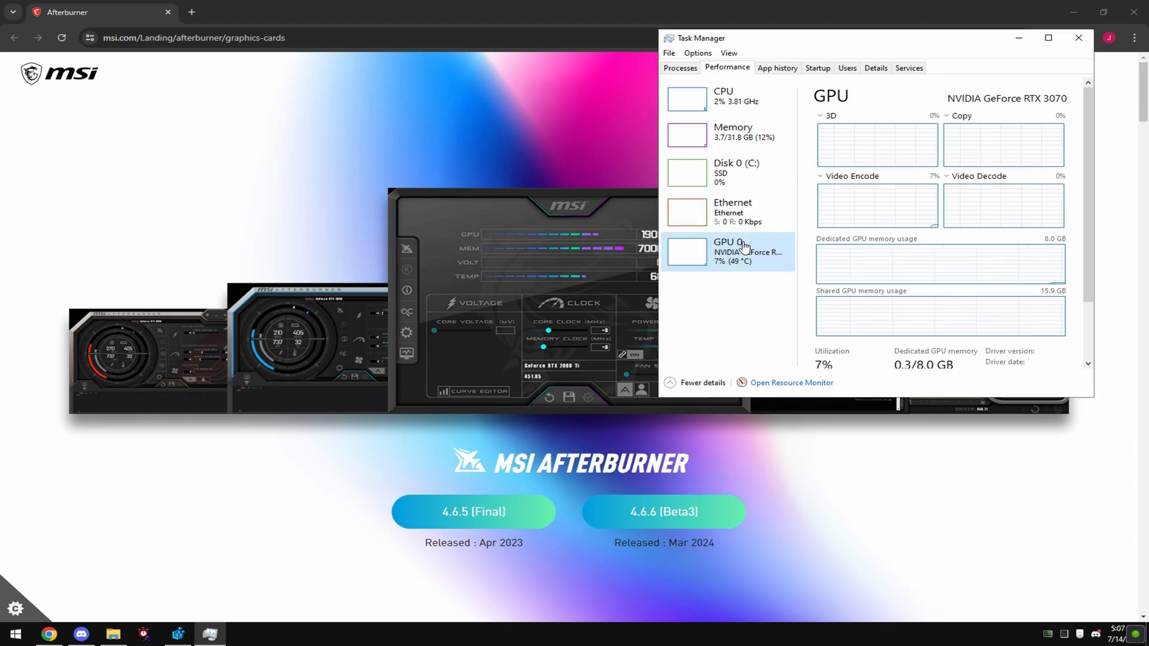
{"action": "mouse_move", "coordinate": [726, 286]}
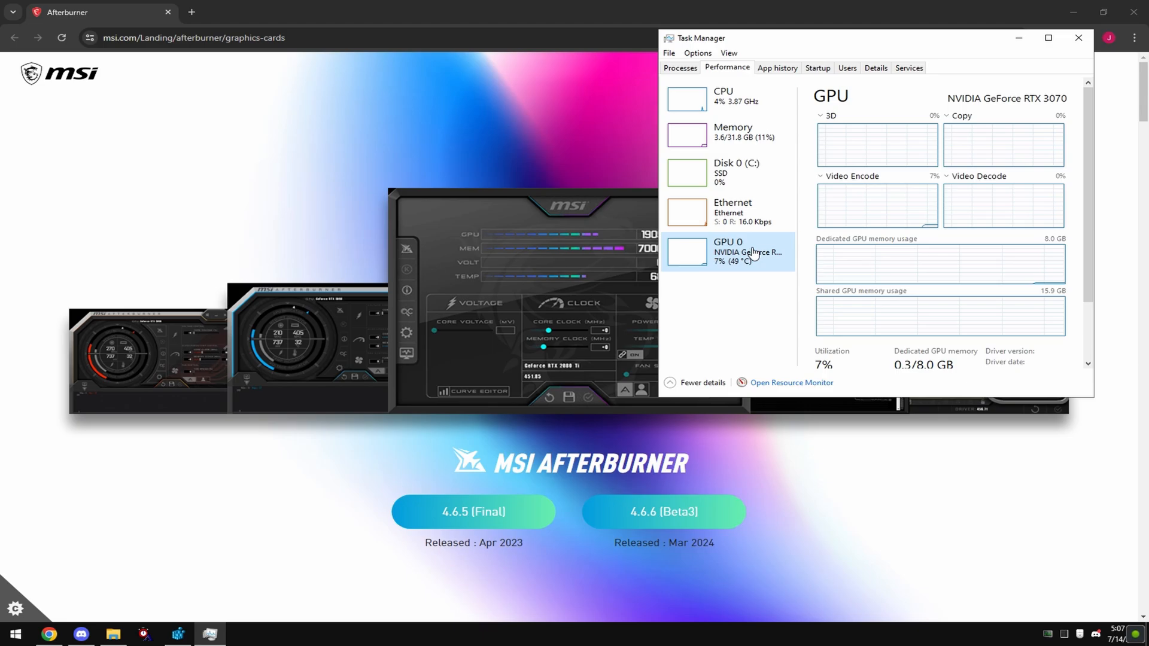
{"action": "mouse_move", "coordinate": [740, 275]}
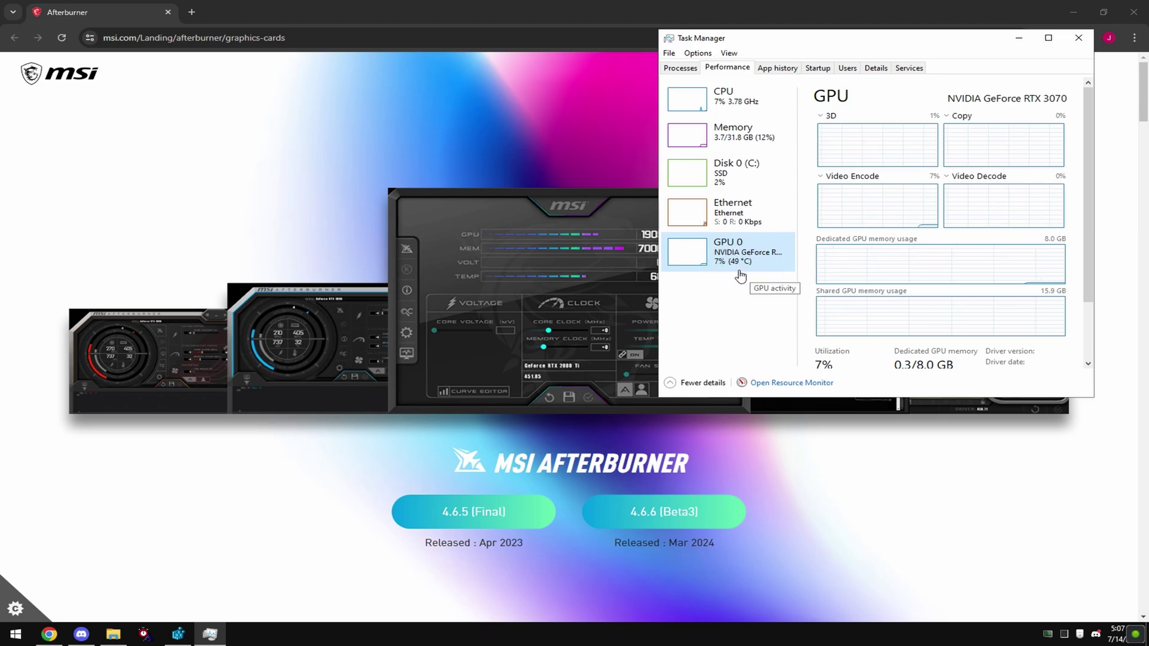
Step: Close Task Manager and download MSI Afterburner 4.6.5 (Final) from the MSI site
{"action": "left_click", "coordinate": [1079, 37]}
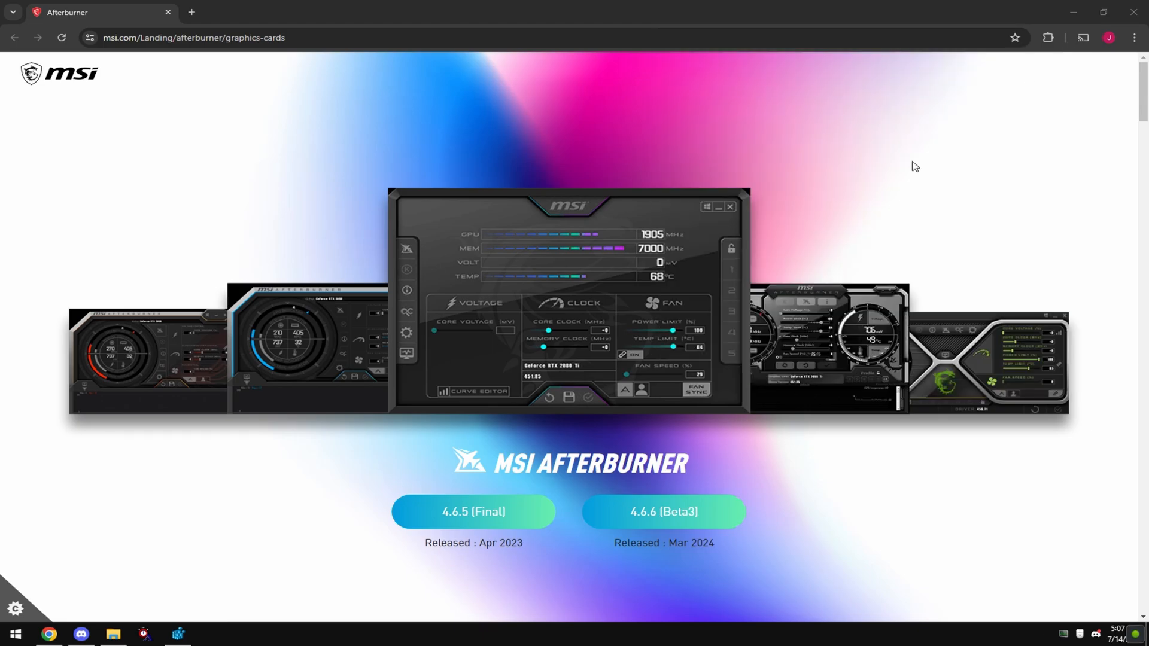
{"action": "mouse_move", "coordinate": [474, 512]}
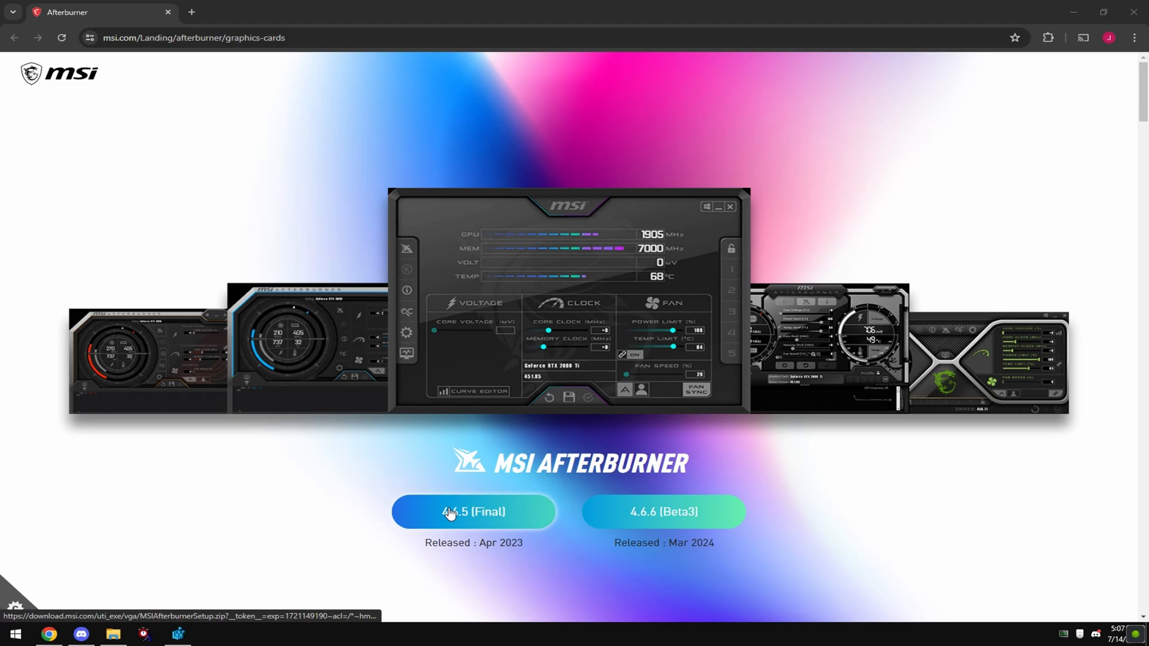
{"action": "left_click", "coordinate": [474, 511]}
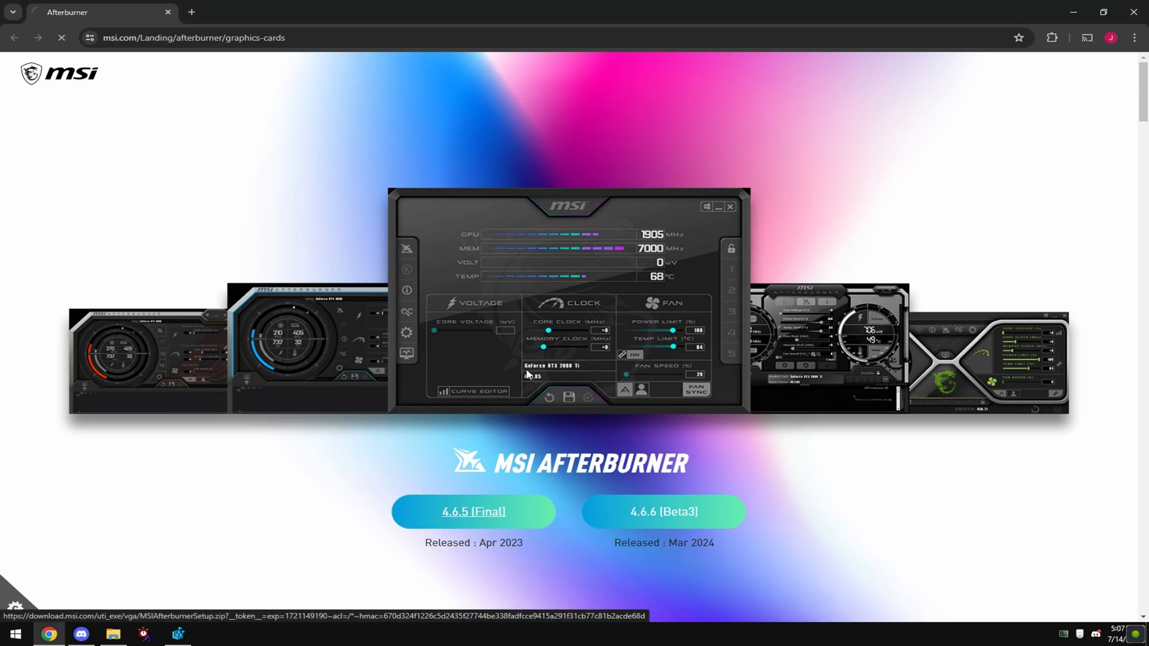
{"action": "left_click", "coordinate": [1087, 37]}
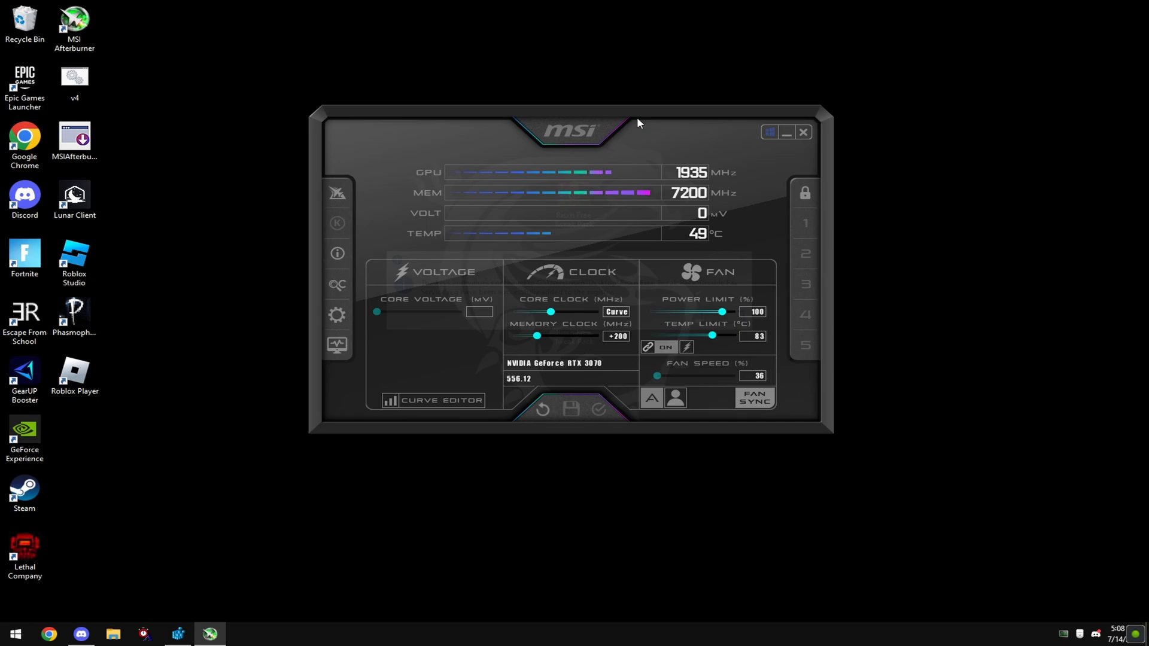
{"action": "mouse_move", "coordinate": [338, 254]}
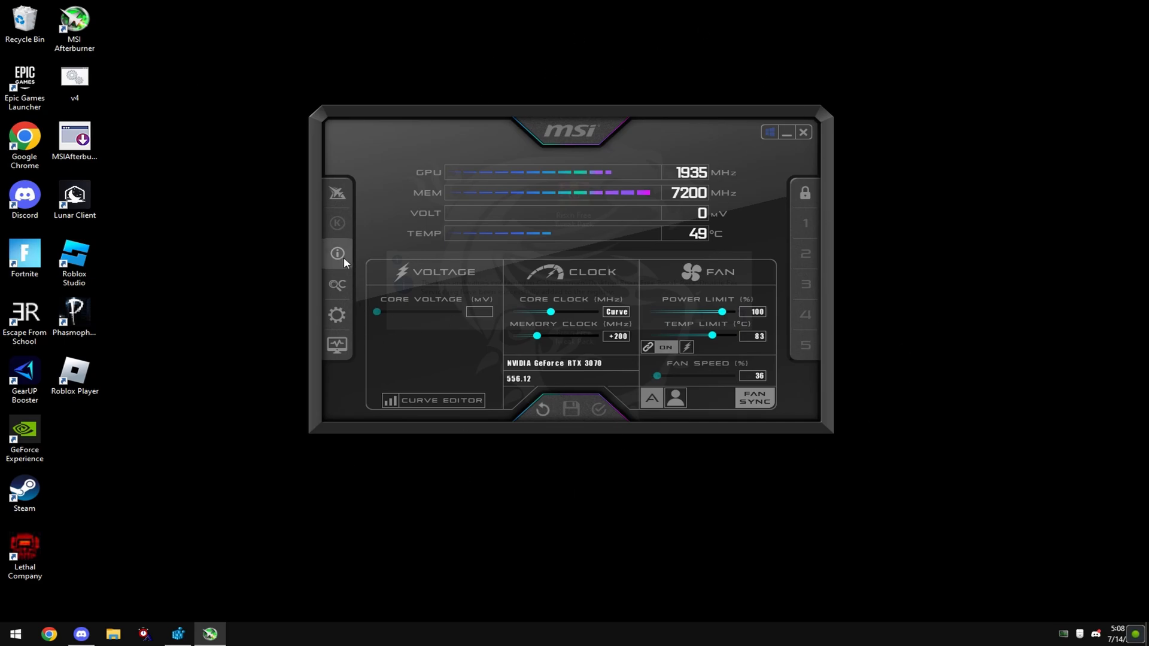
{"action": "mouse_move", "coordinate": [338, 285]}
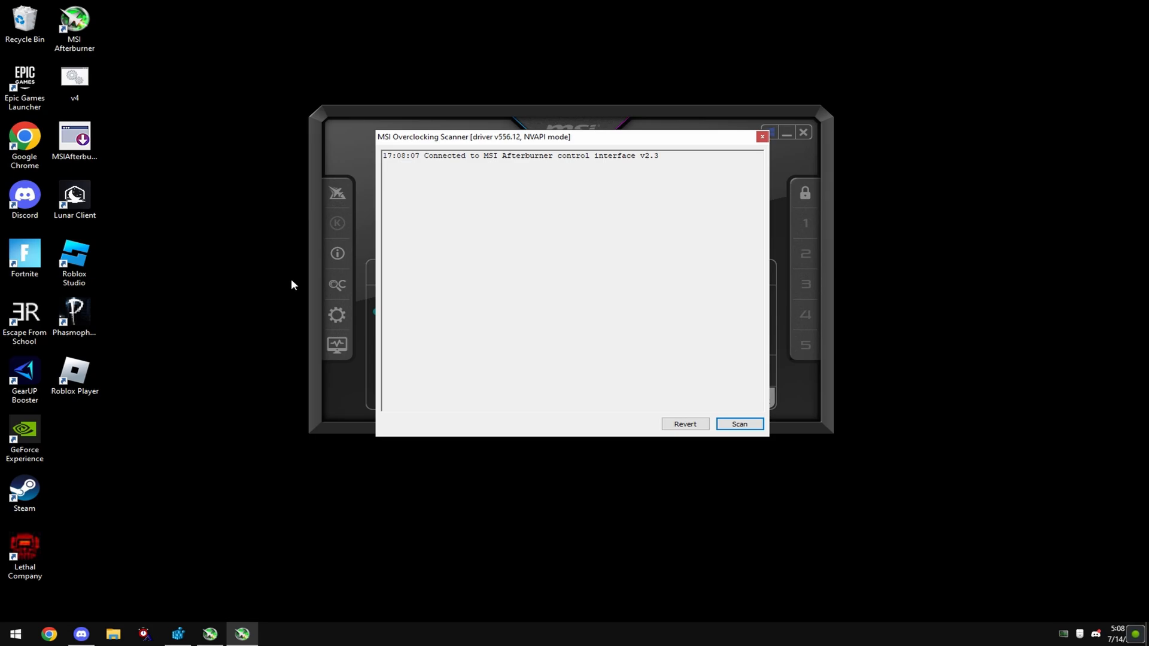
{"action": "mouse_move", "coordinate": [426, 133]}
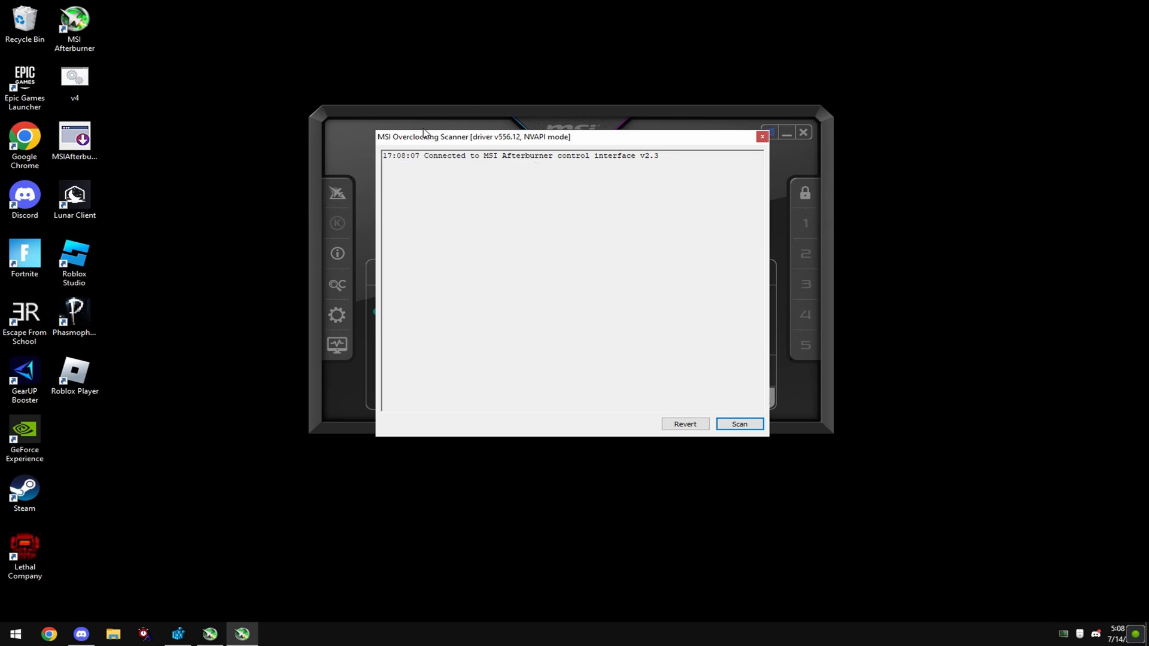
Step: Bring up and dismiss the RTX 3070 Overclocking Scanner twice without running a scan
{"action": "left_click", "coordinate": [761, 136]}
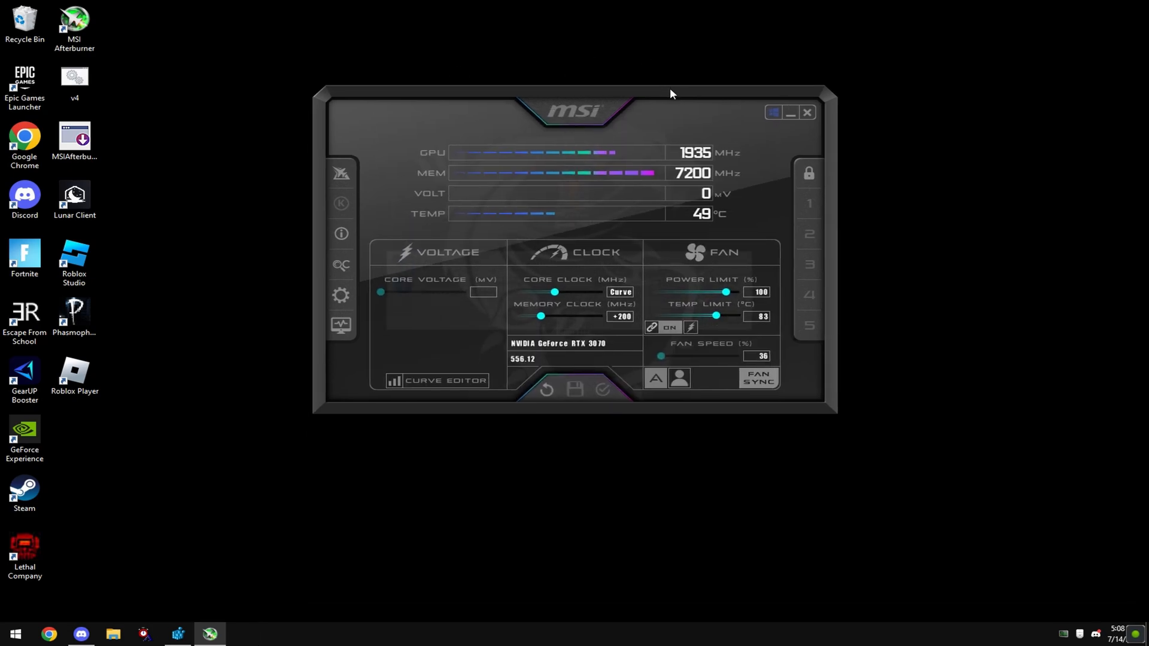
{"action": "mouse_move", "coordinate": [579, 141]}
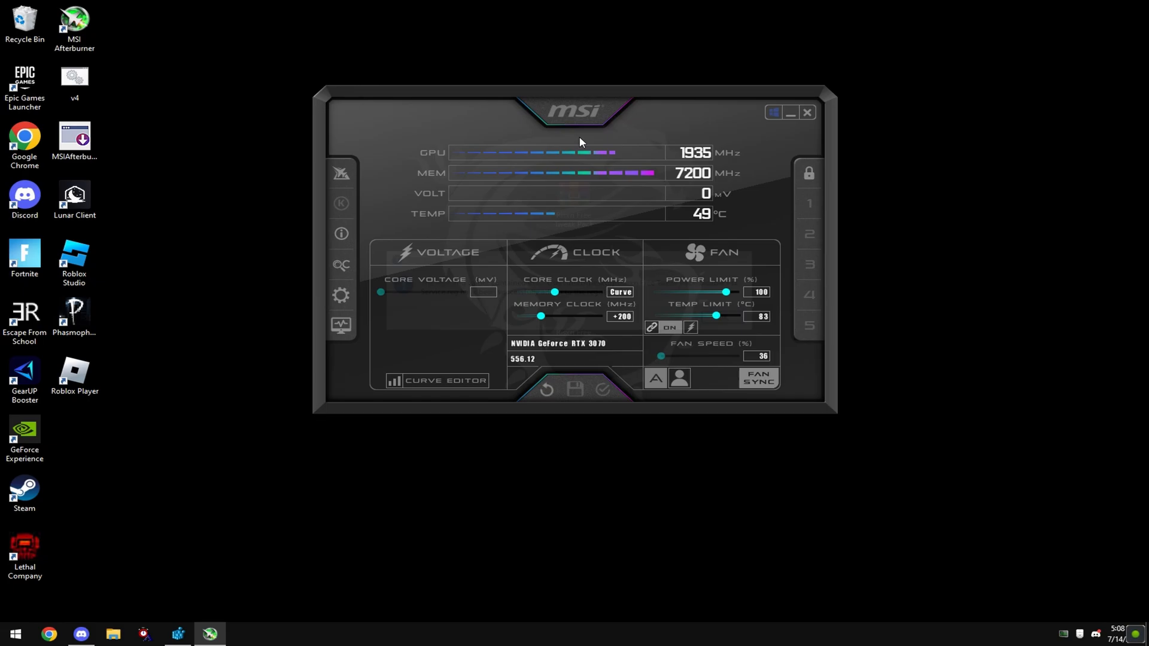
{"action": "left_click", "coordinate": [340, 264]}
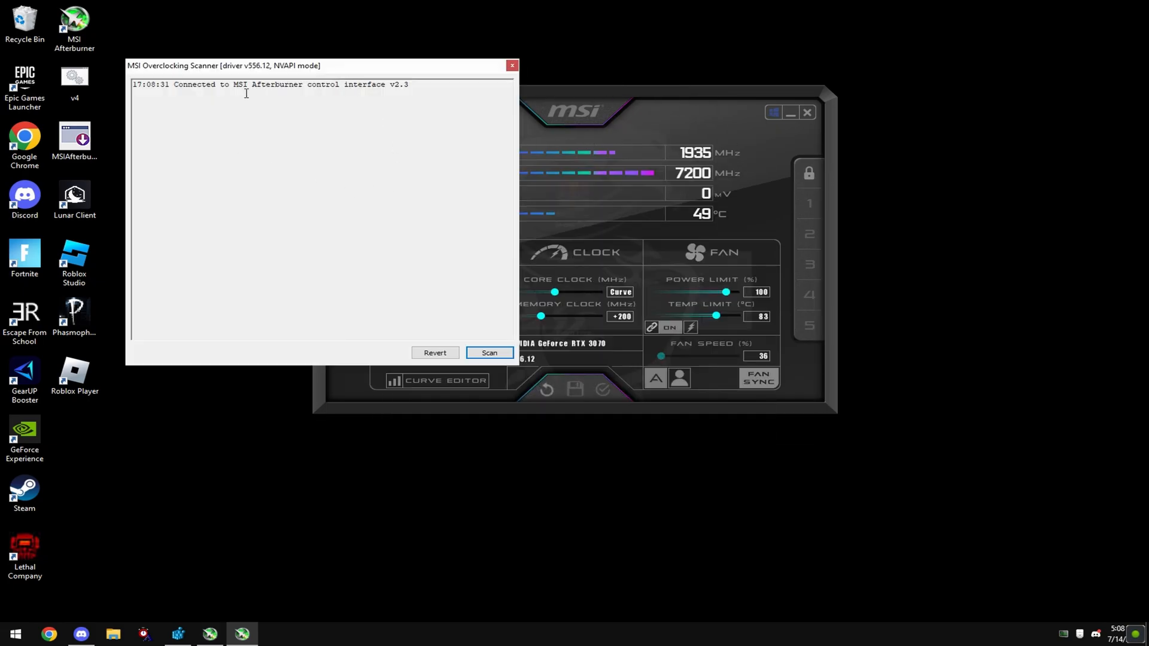
{"action": "left_click", "coordinate": [511, 65]}
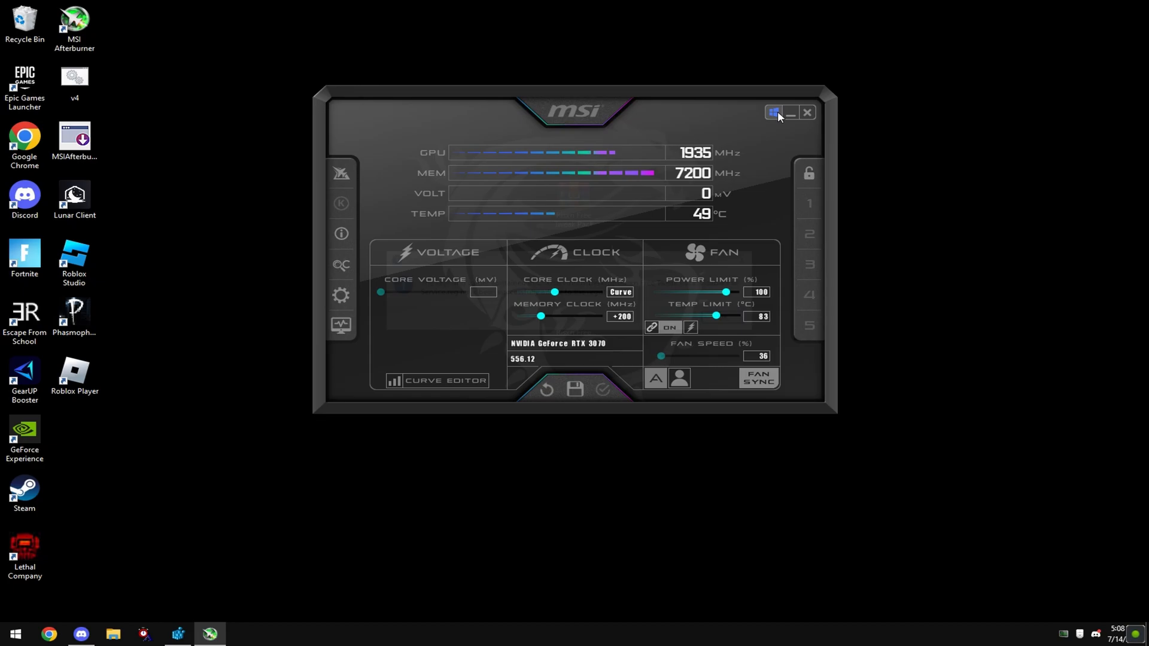
{"action": "mouse_move", "coordinate": [809, 174]}
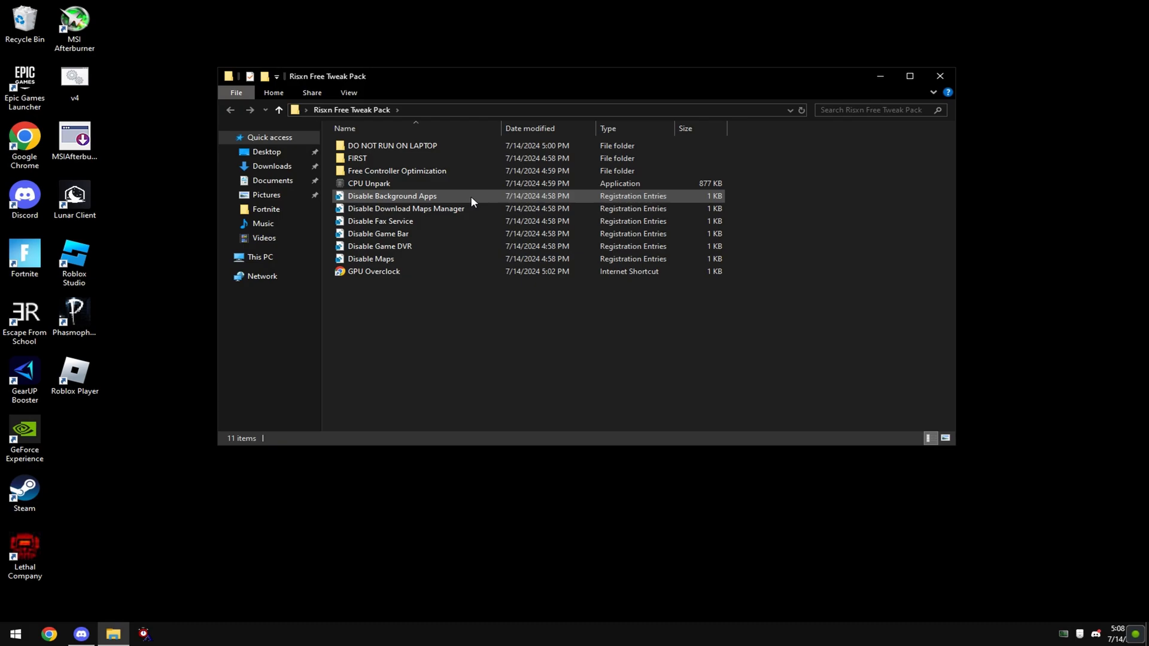
Step: Run rizzsxn stock speed from DO NOT RUN ON LAPTOP as administrator and close its console
{"action": "double_click", "coordinate": [393, 145]}
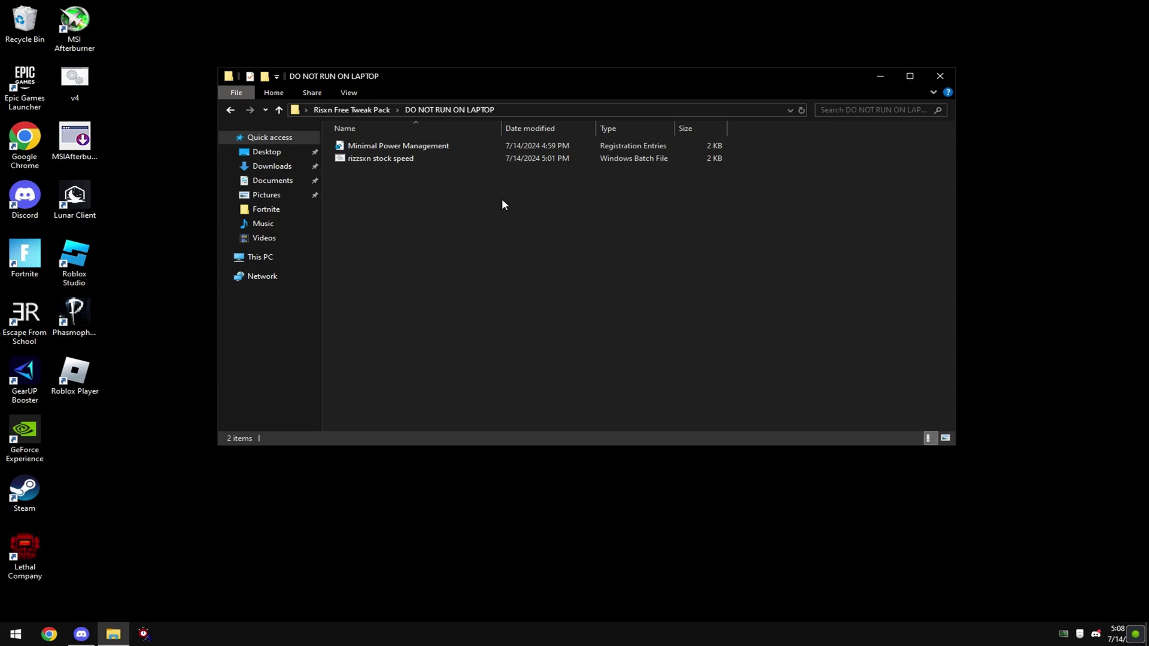
{"action": "left_click", "coordinate": [381, 158]}
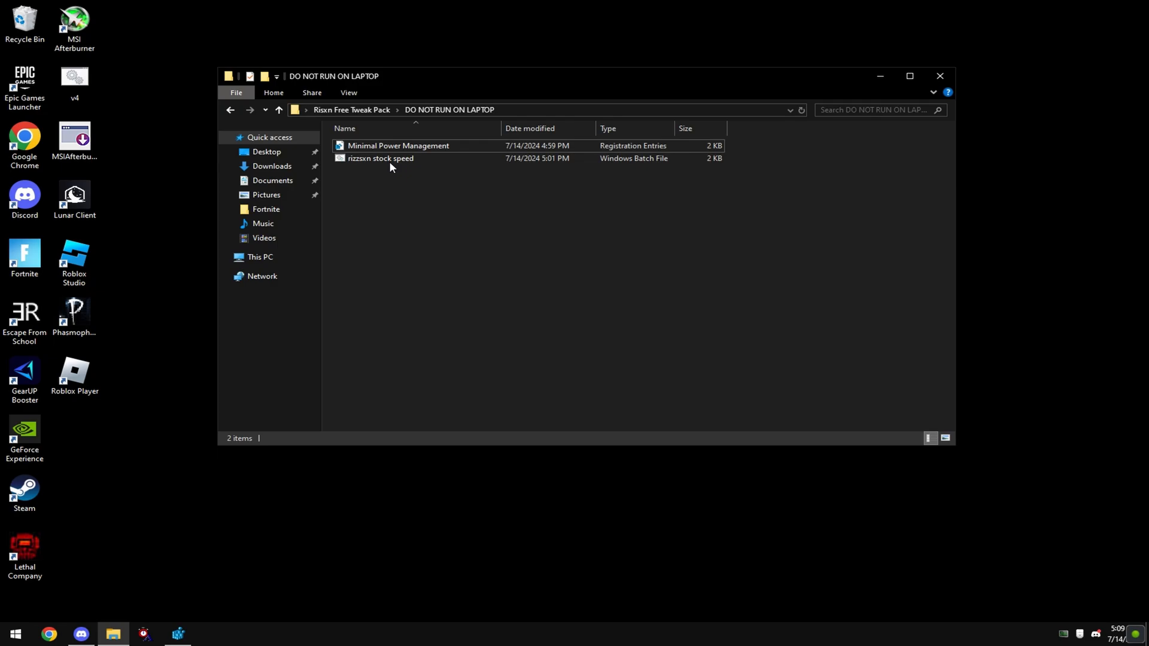
{"action": "mouse_move", "coordinate": [420, 182]}
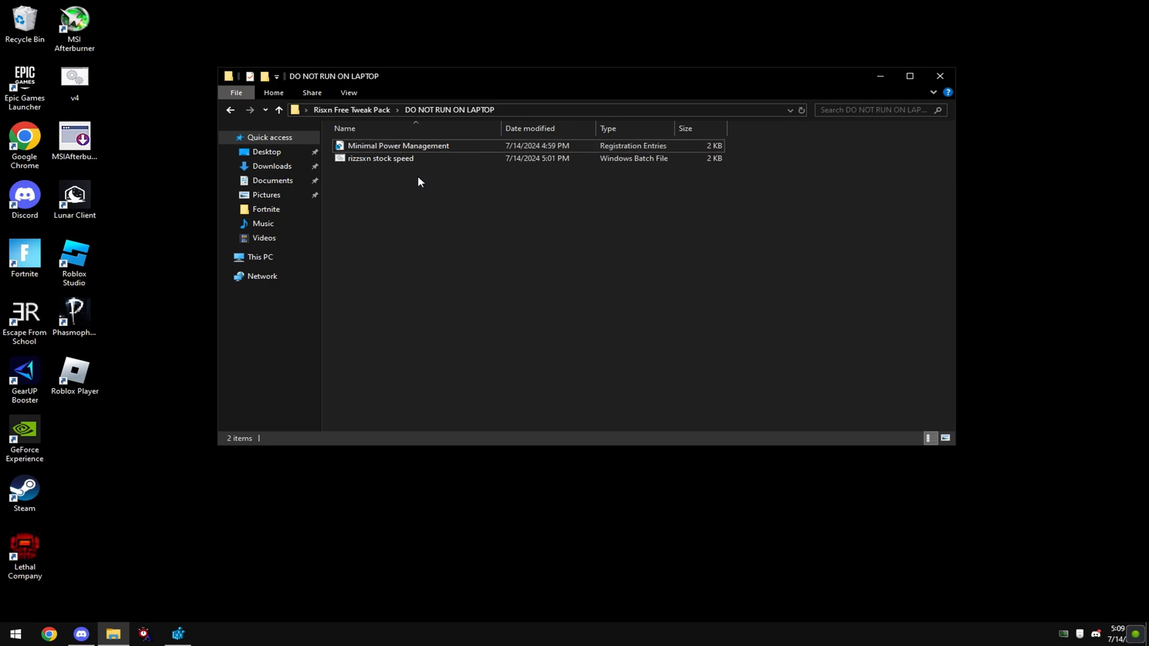
{"action": "right_click", "coordinate": [381, 158]}
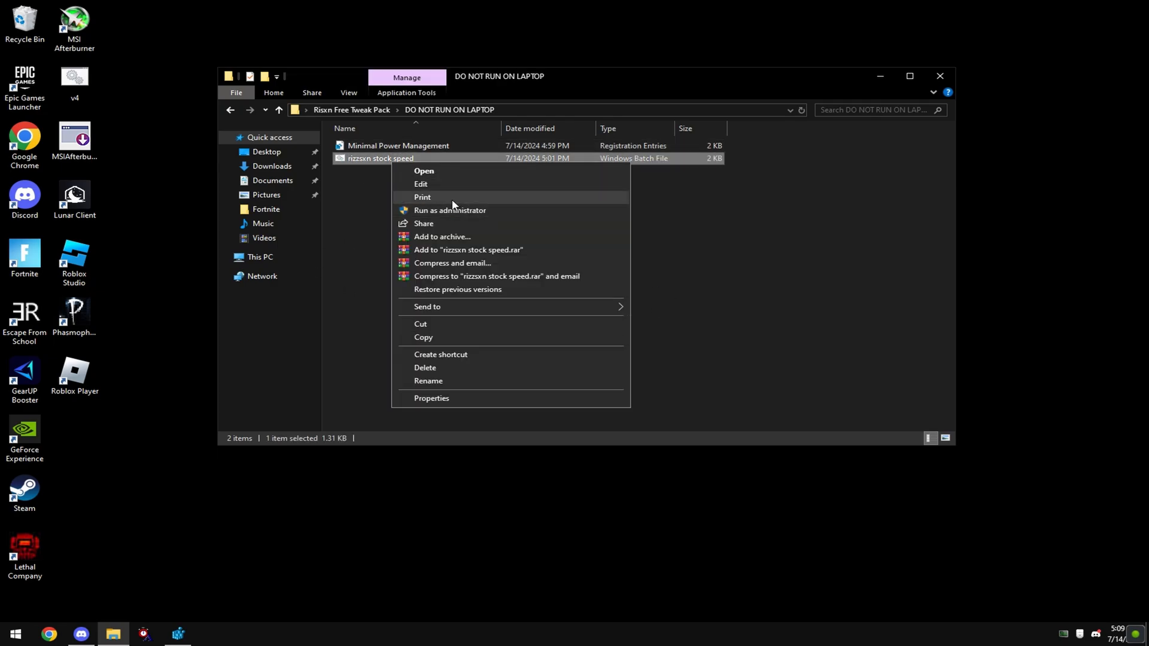
{"action": "left_click", "coordinate": [450, 211]}
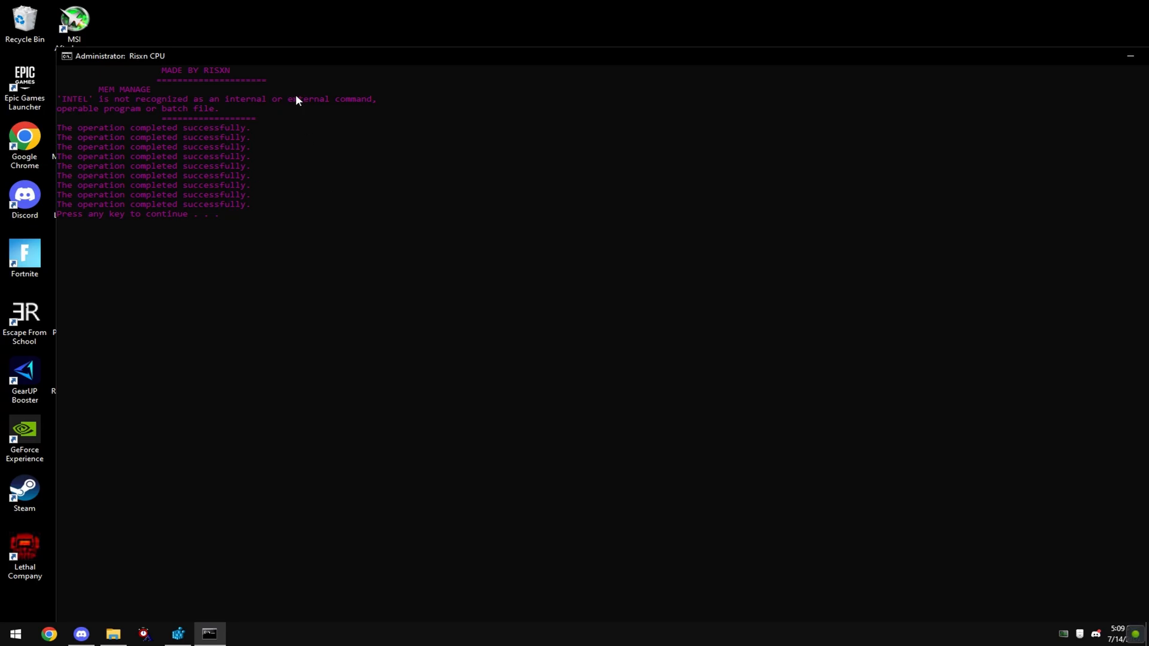
{"action": "left_click", "coordinate": [112, 634]}
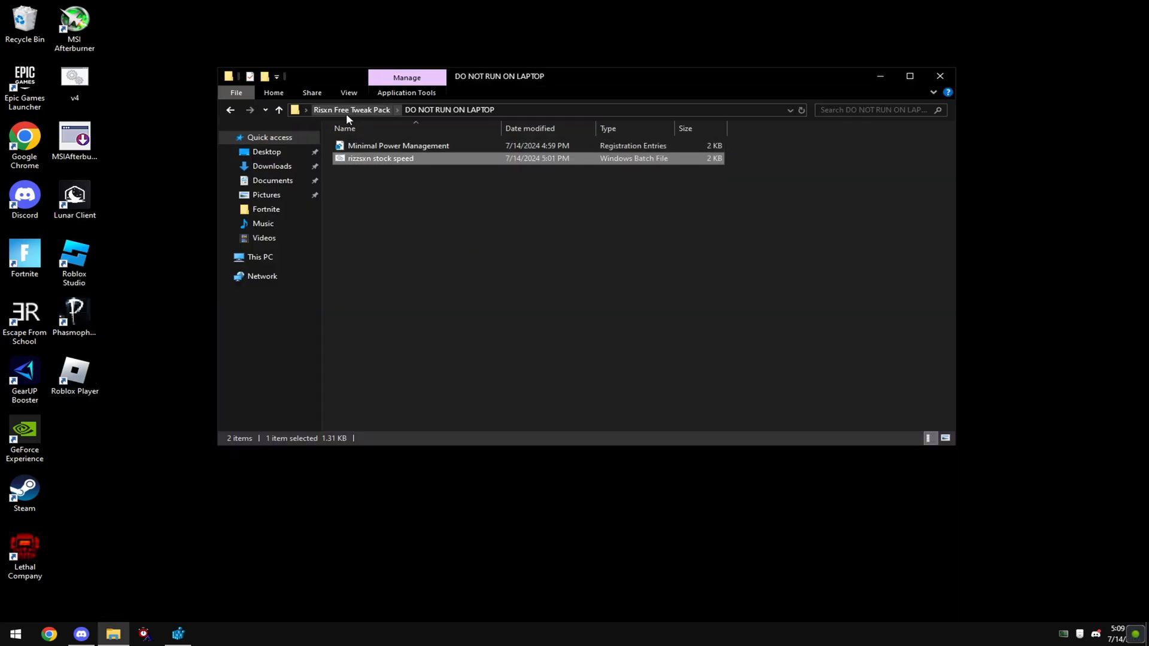
Step: In Free Controller Optimization, merge the Controller Tweaks 2.0 registry file
{"action": "left_click", "coordinate": [352, 109]}
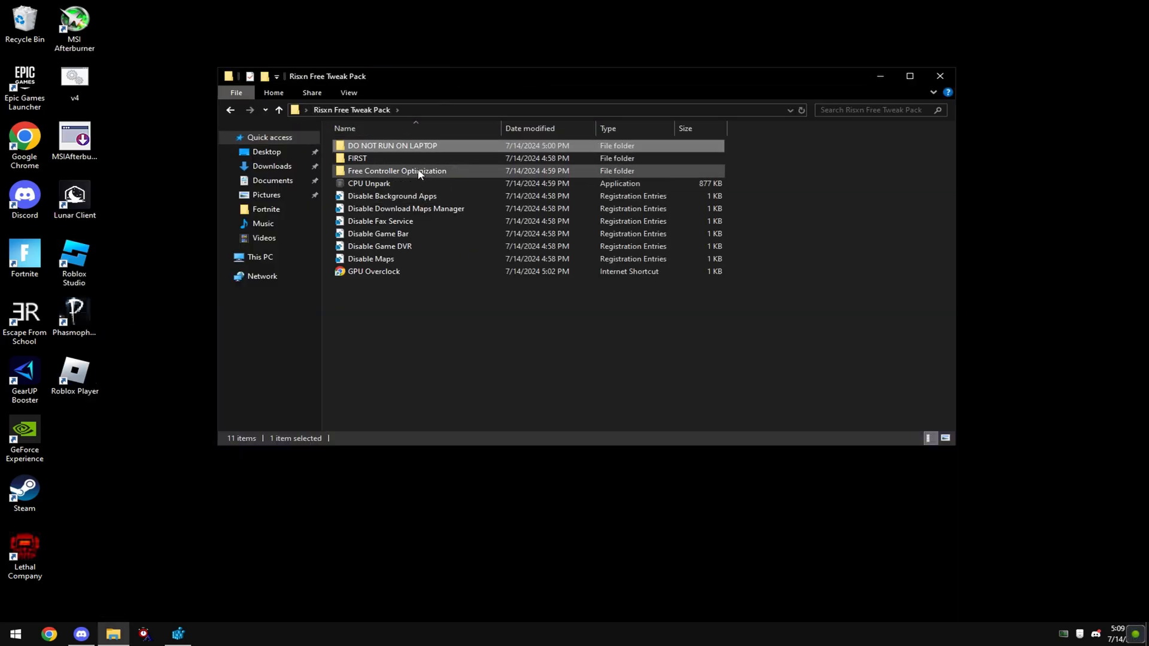
{"action": "double_click", "coordinate": [396, 171]}
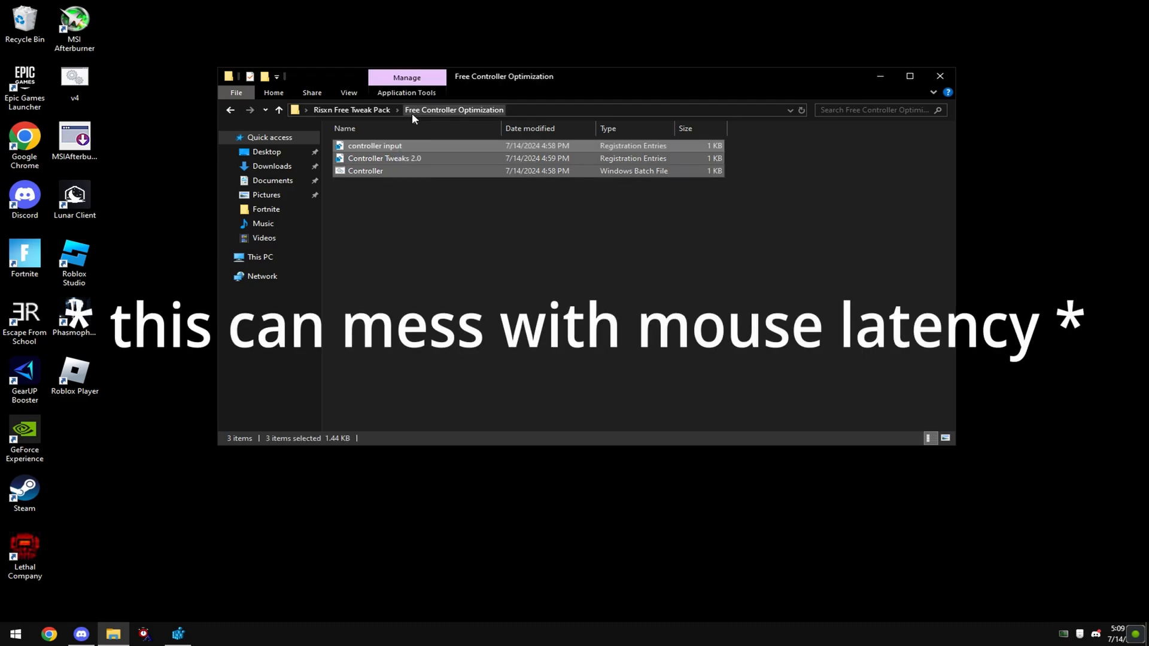
{"action": "left_click", "coordinate": [488, 204]}
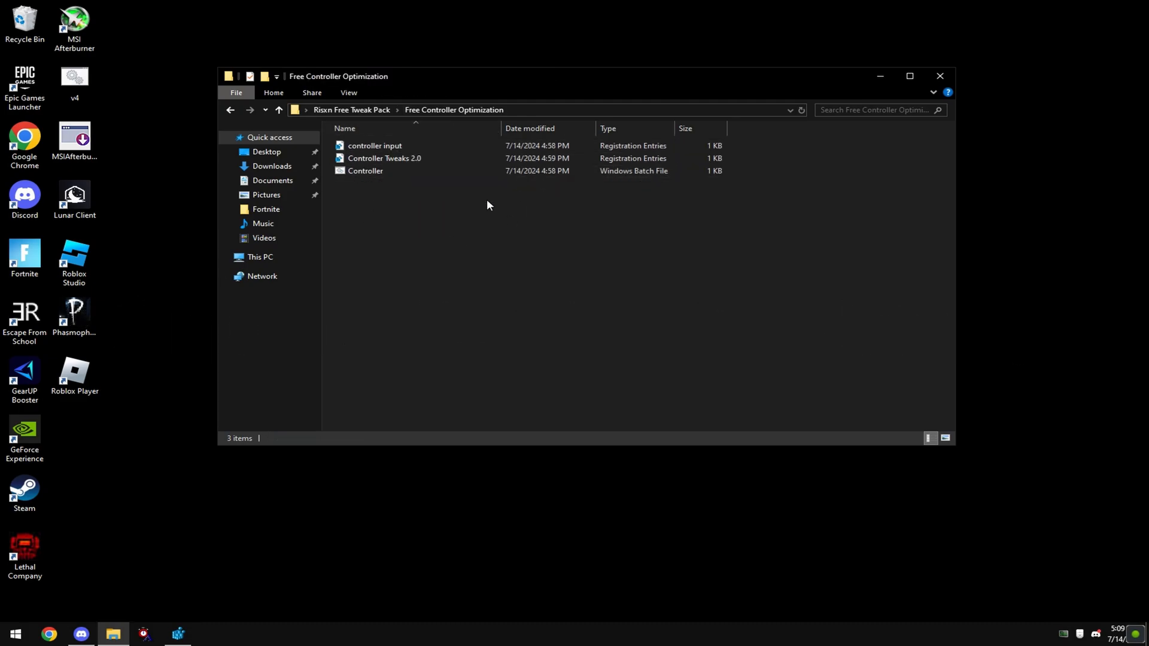
{"action": "double_click", "coordinate": [384, 158]}
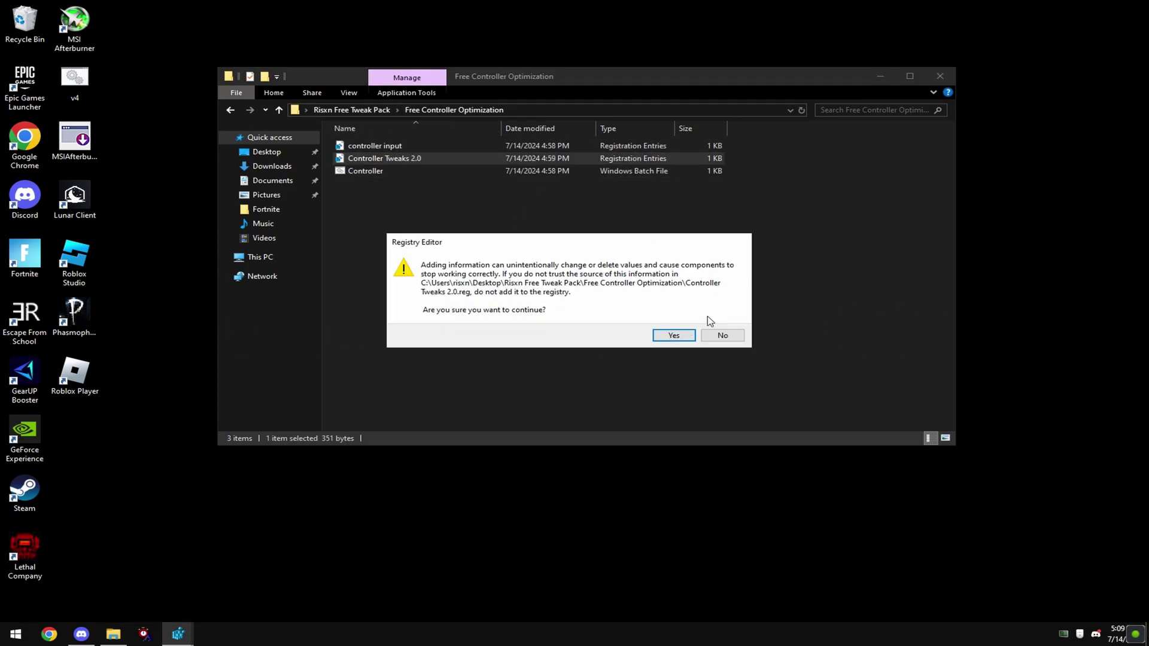
Step: Run the Controller batch file as administrator
{"action": "right_click", "coordinate": [366, 171]}
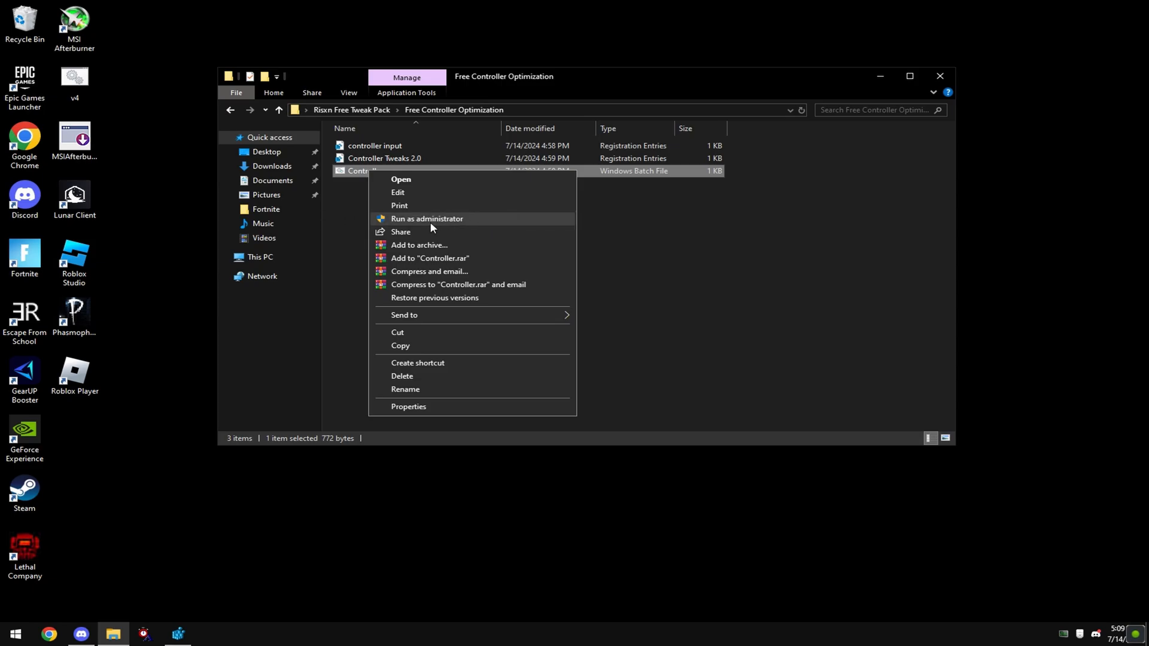
{"action": "left_click", "coordinate": [428, 218]}
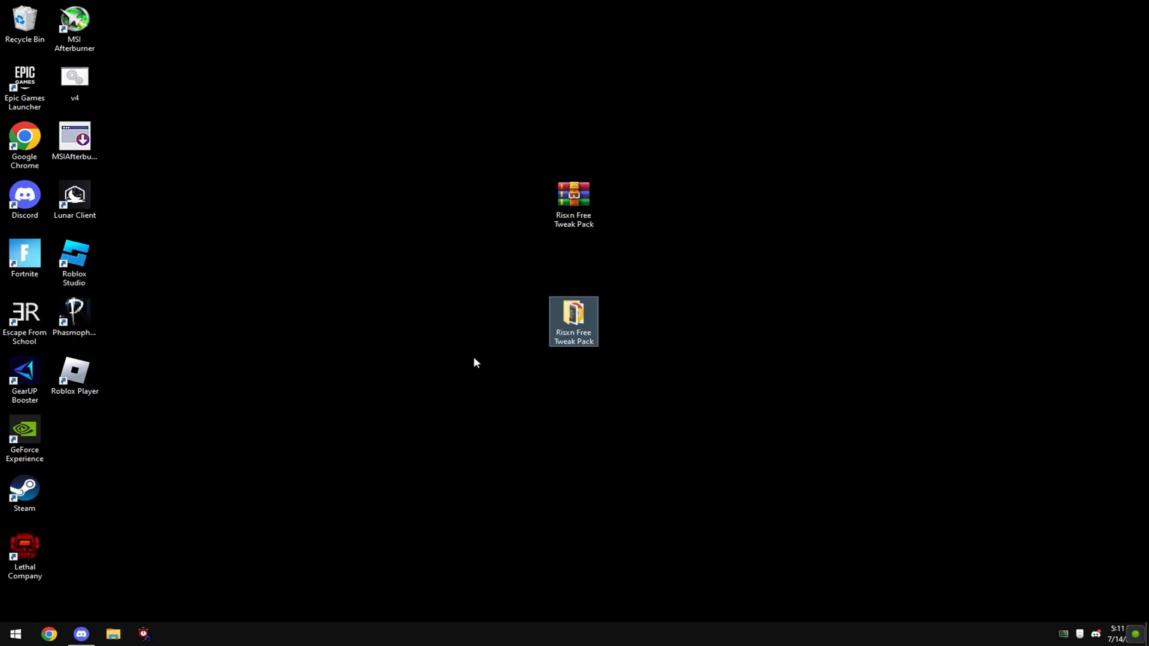
{"action": "left_click", "coordinate": [14, 635]}
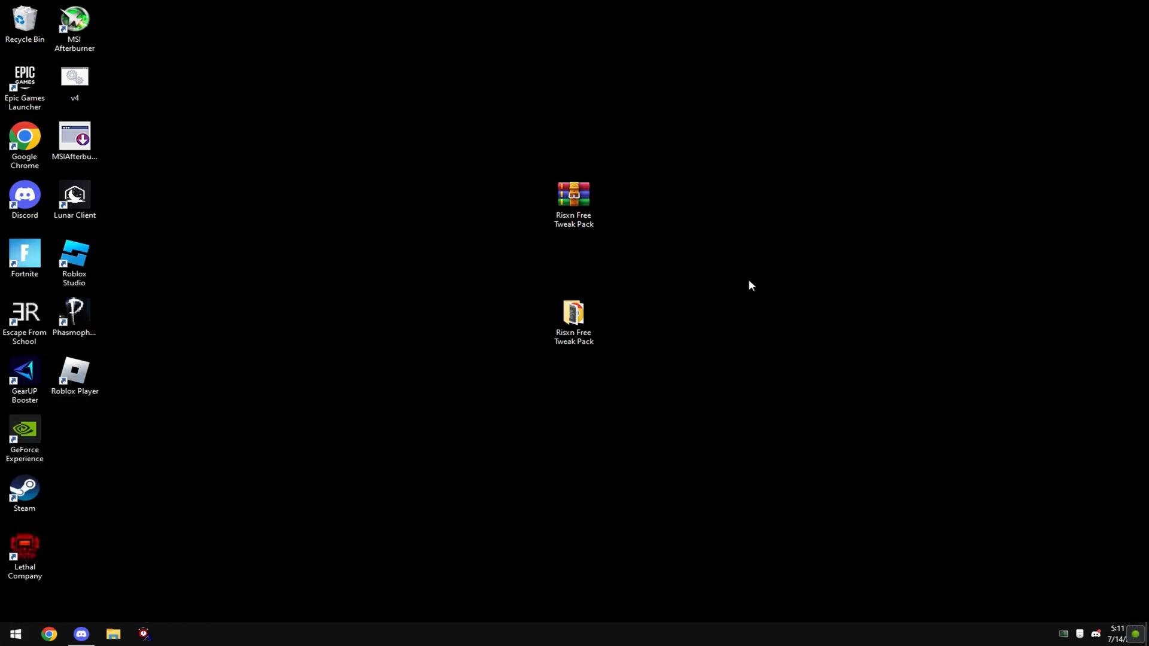
{"action": "mouse_move", "coordinate": [623, 252]}
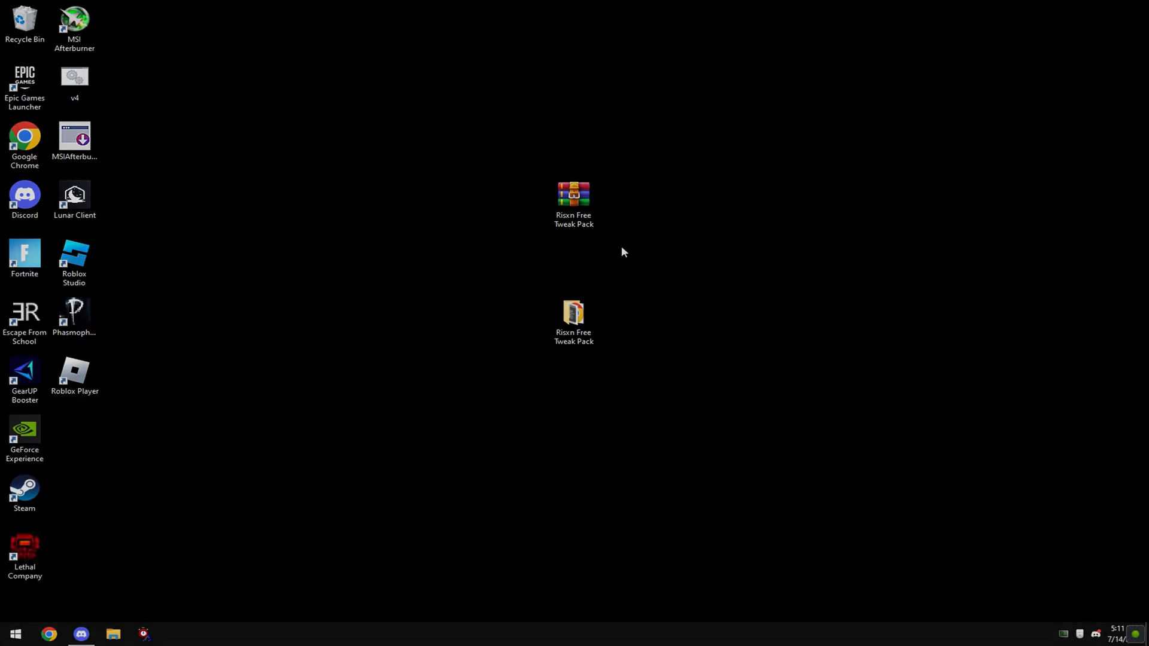
{"action": "mouse_move", "coordinate": [468, 494]}
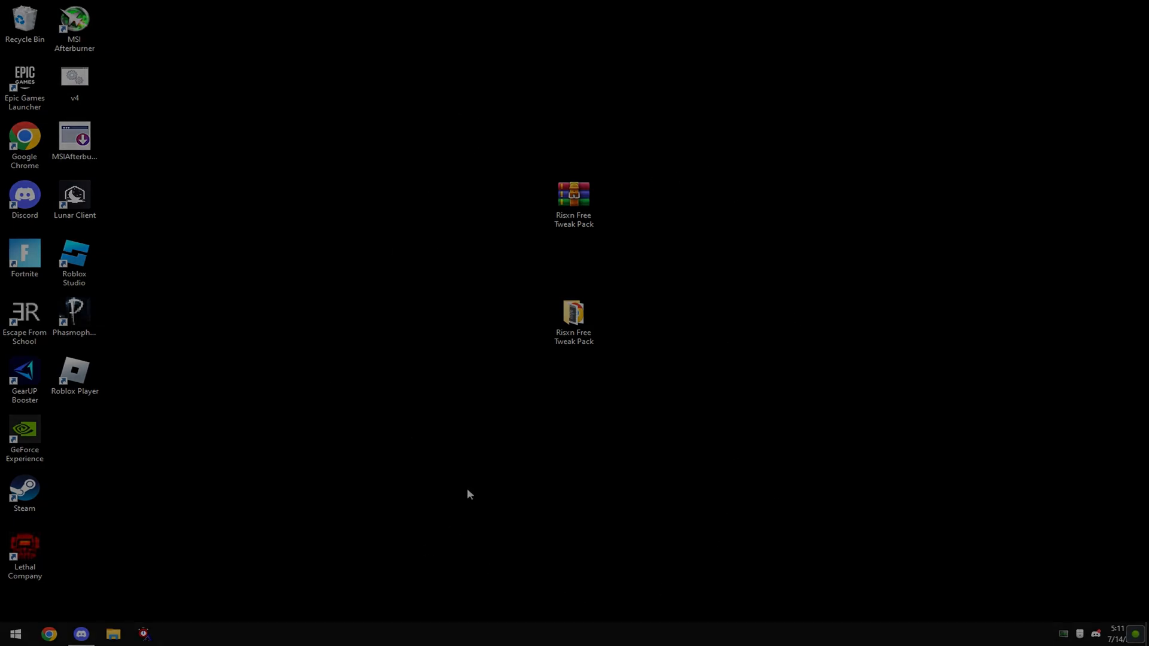